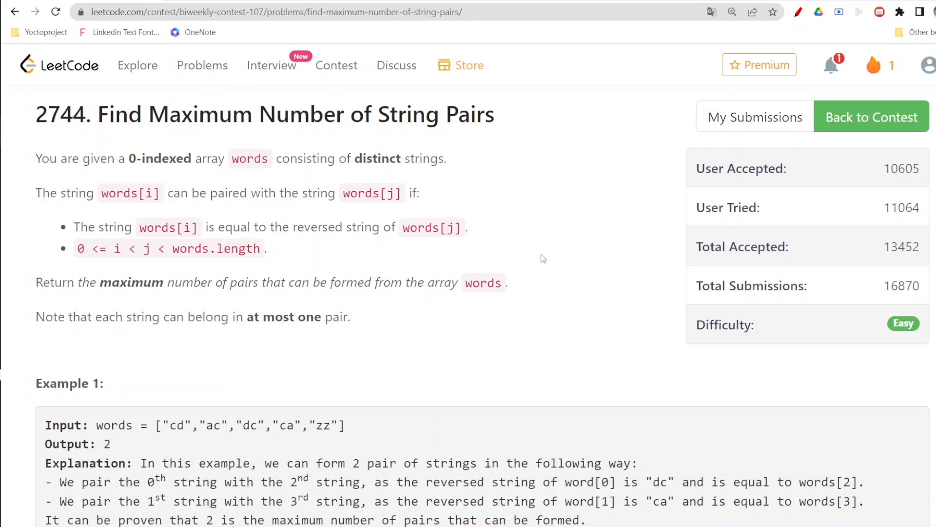
Scroll through the String Pairs statement to the code editor and back to the top.
scroll(down, 3)
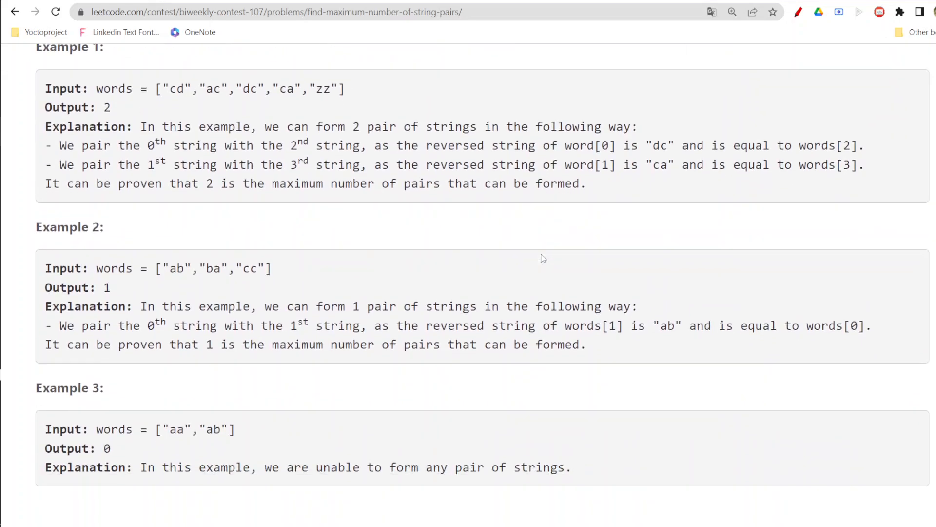
scroll(down, 3)
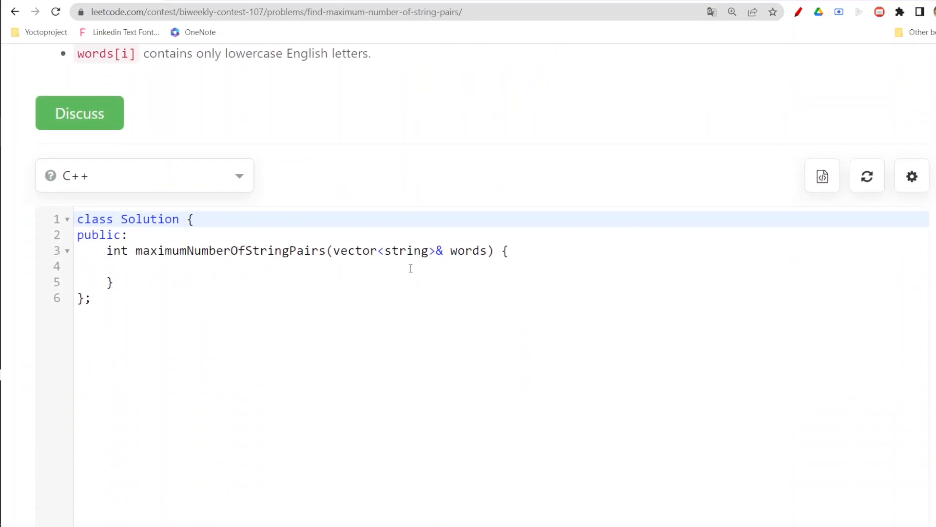
scroll(up, 3)
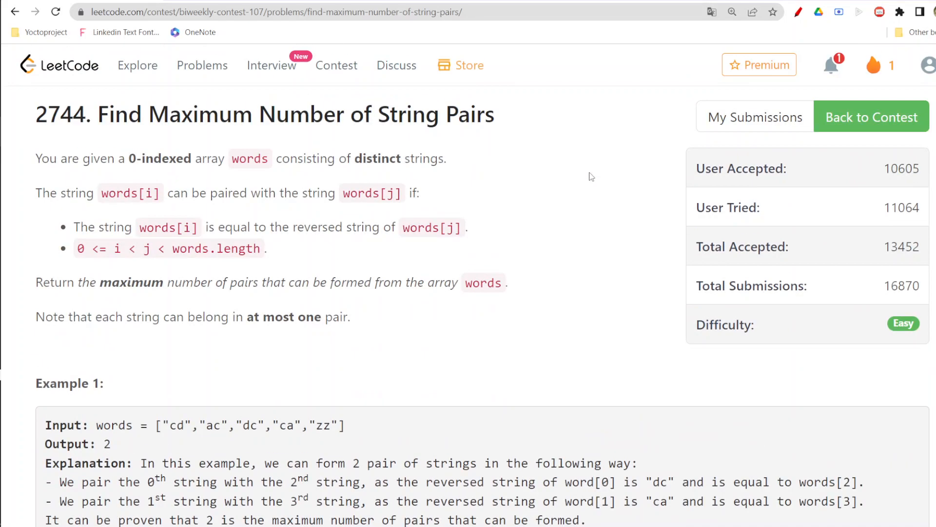
mouse_move(884, 348)
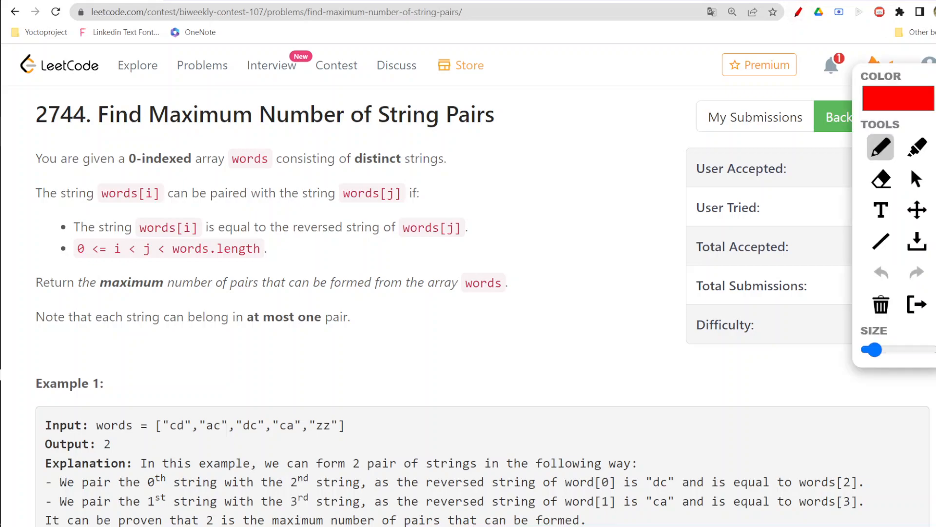
drag(37, 173, 93, 173)
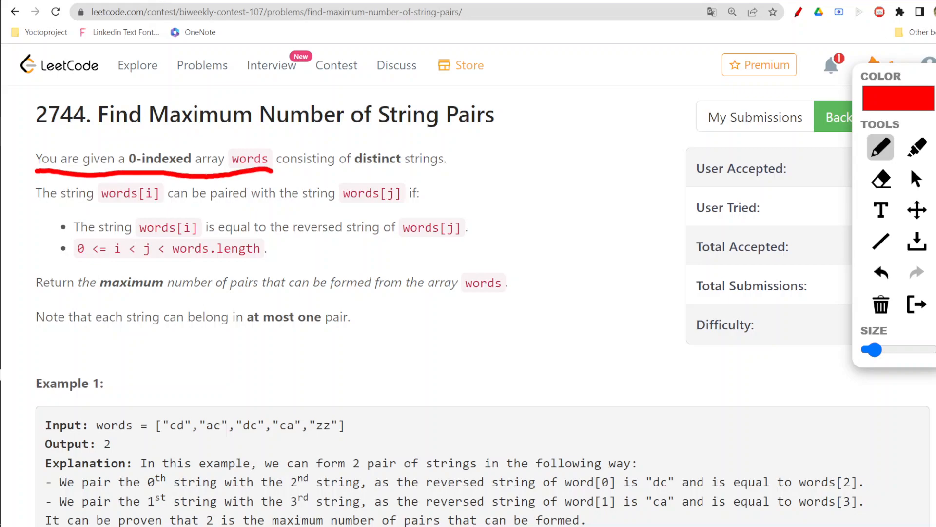
drag(313, 169, 439, 169)
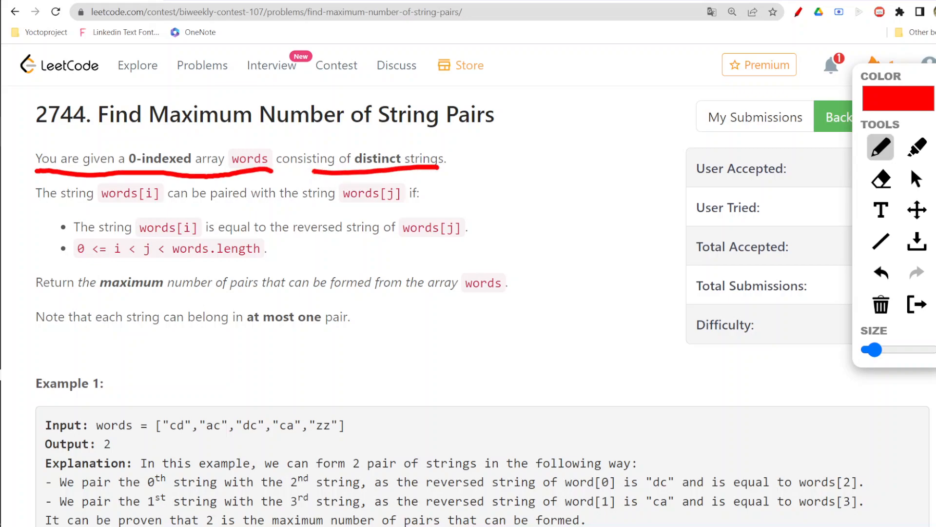
drag(45, 207, 158, 207)
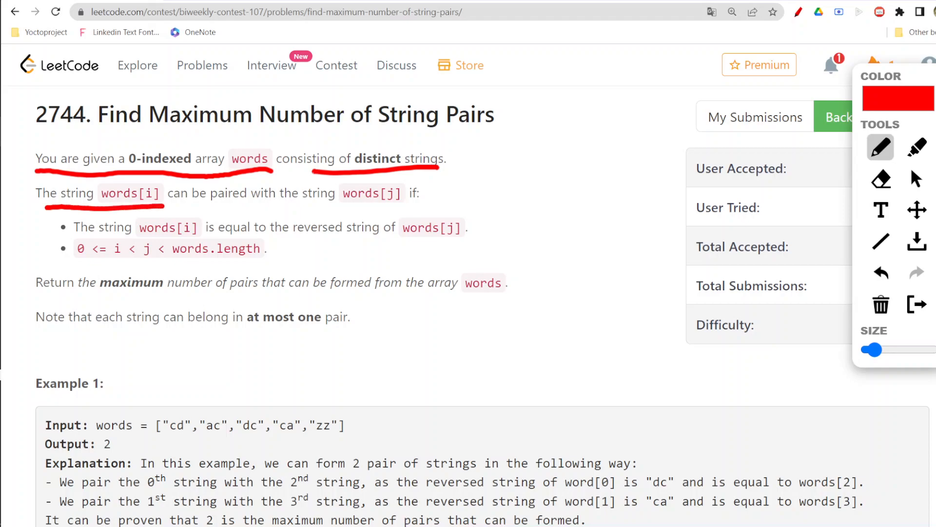
drag(223, 207, 405, 208)
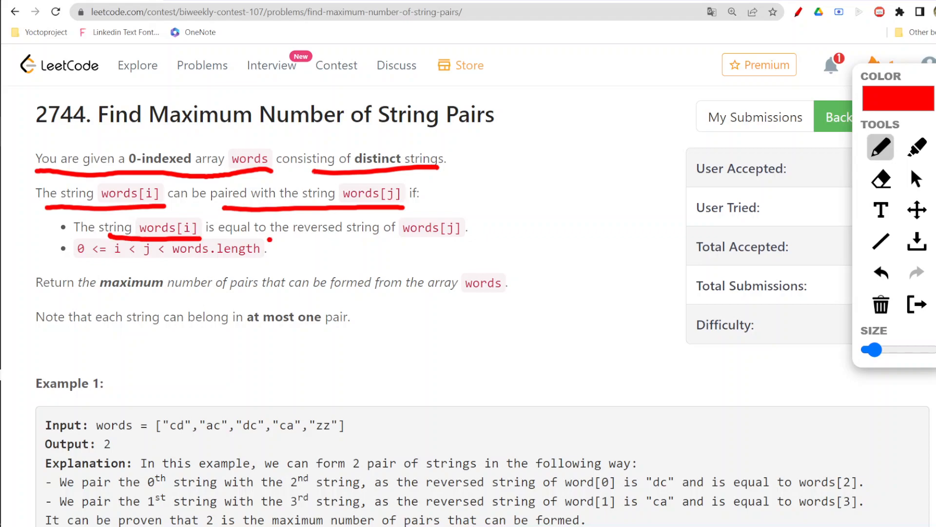
drag(269, 240, 474, 240)
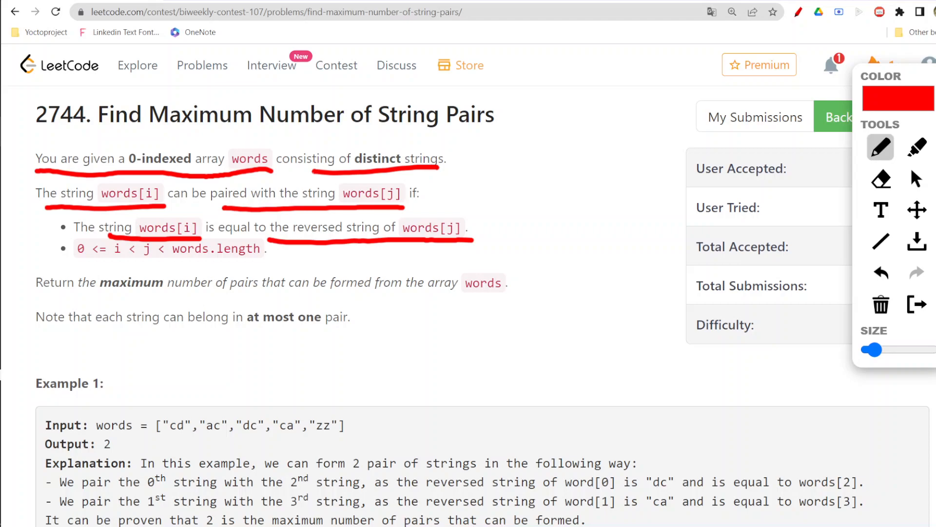
drag(87, 261, 269, 265)
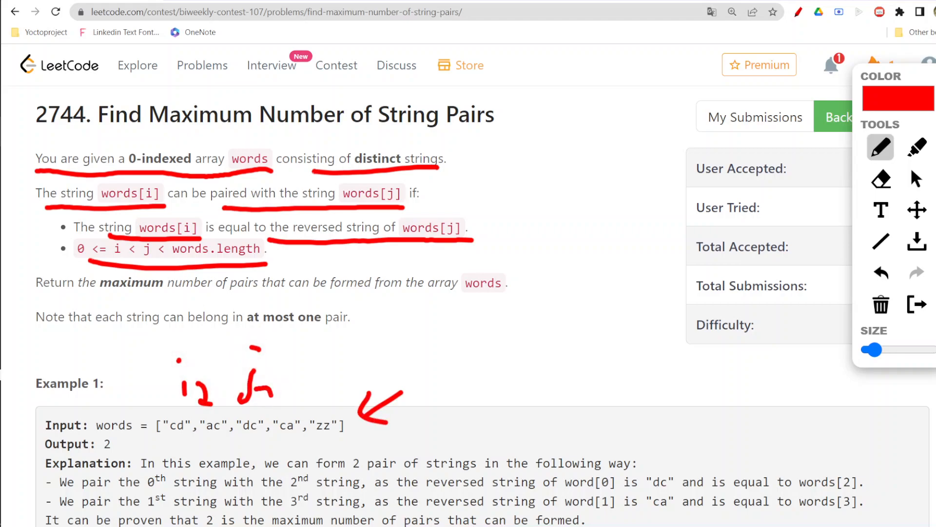
drag(253, 391, 287, 399)
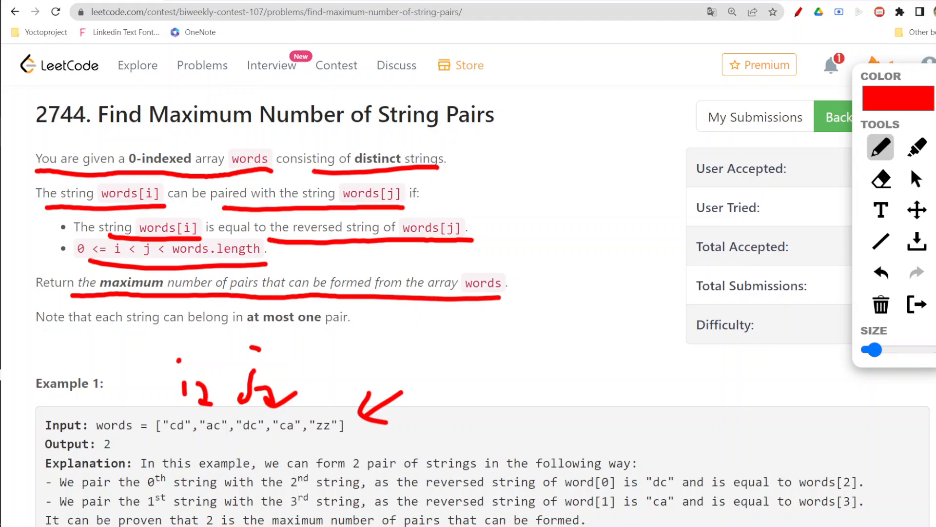
click(880, 304)
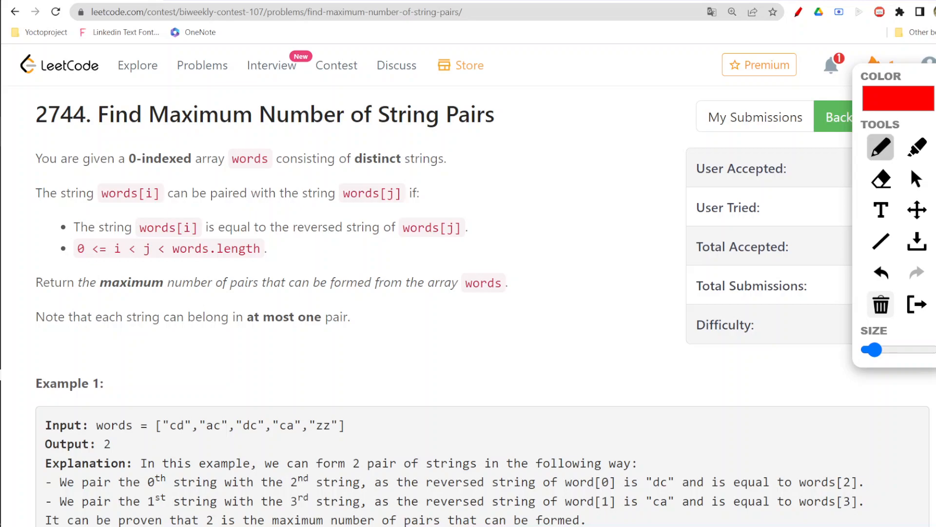
drag(50, 331, 352, 335)
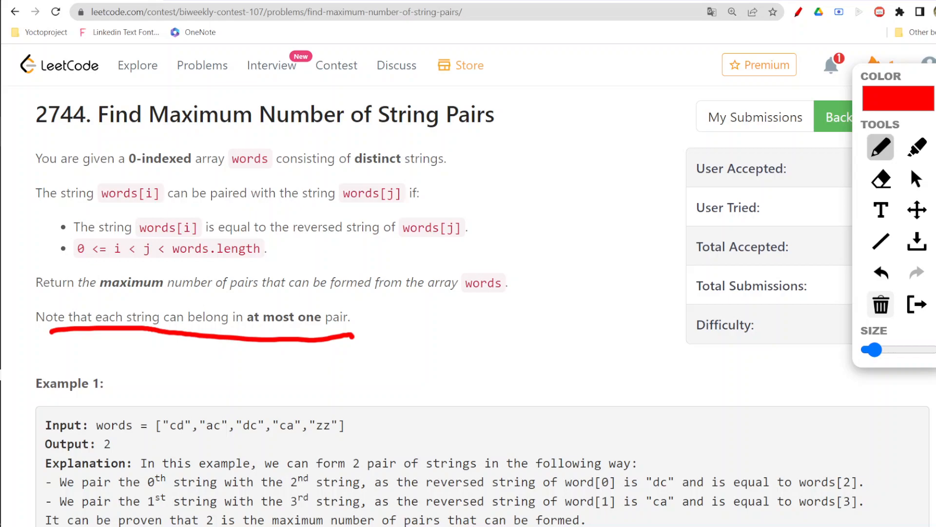
drag(355, 169, 459, 167)
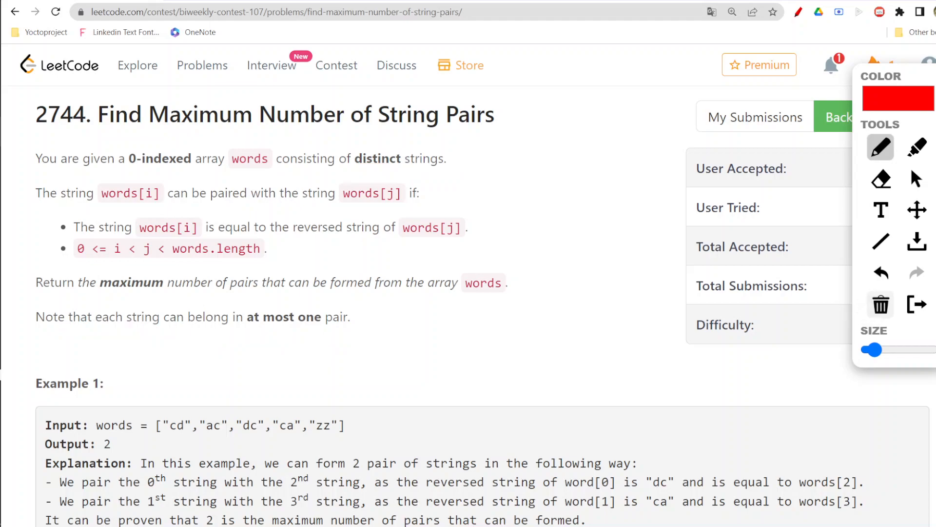
click(917, 178)
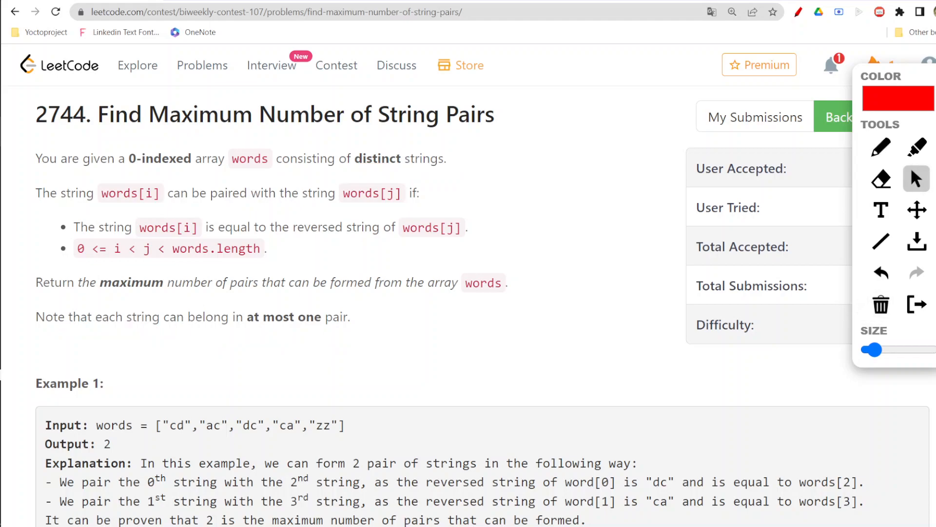
scroll(down, 3)
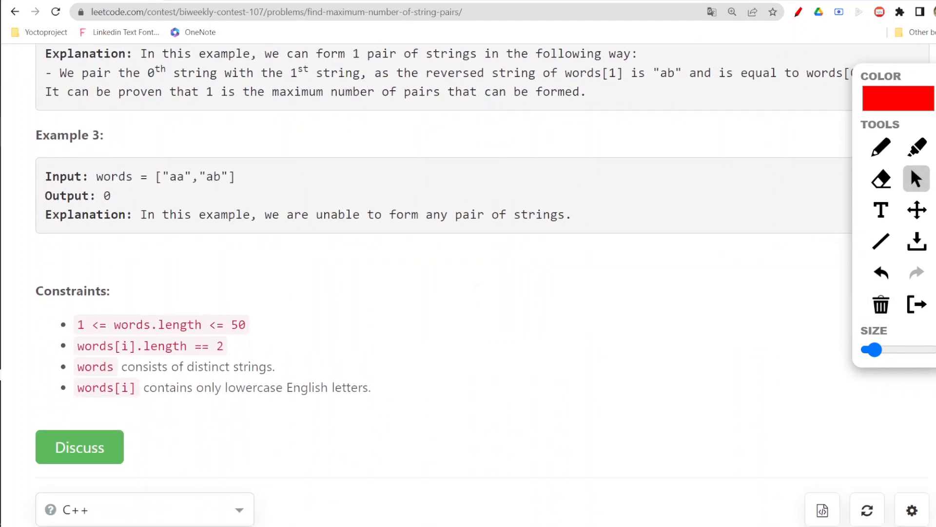
click(880, 147)
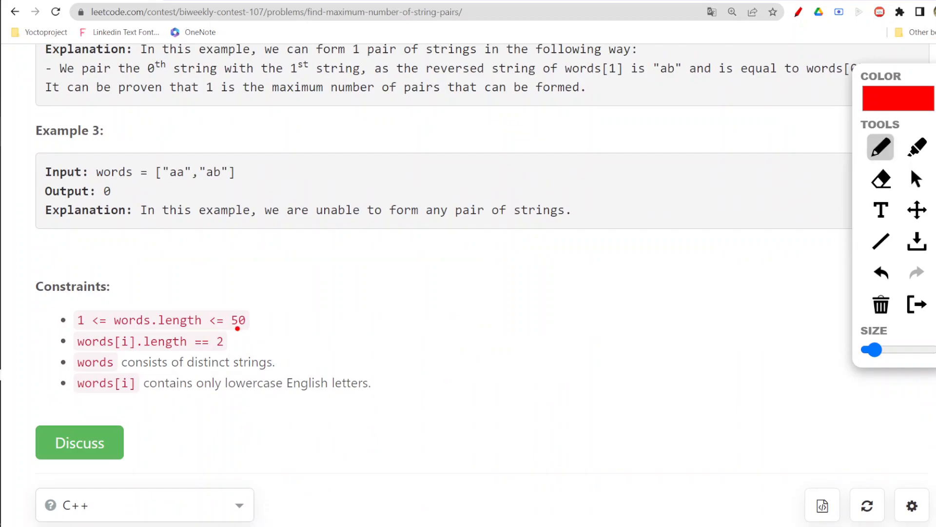
drag(238, 330, 278, 321)
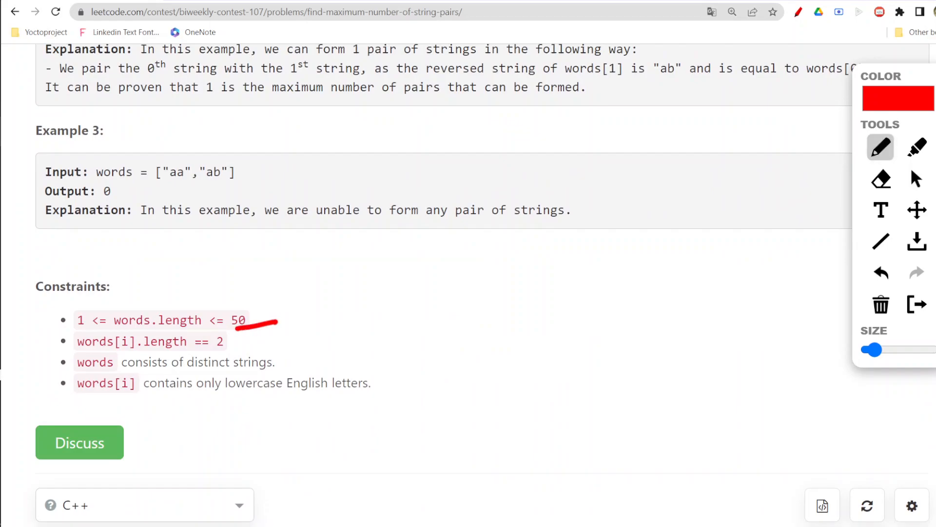
drag(197, 353, 245, 353)
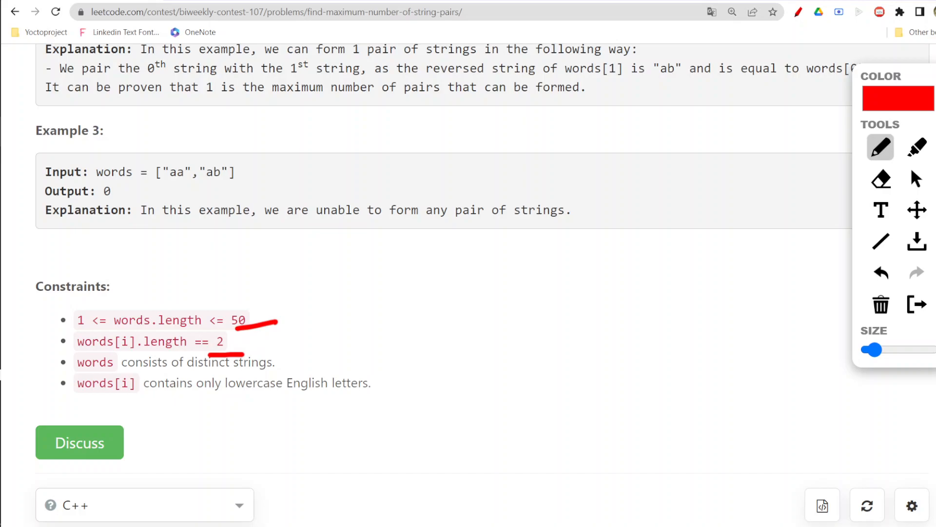
drag(167, 188, 230, 185)
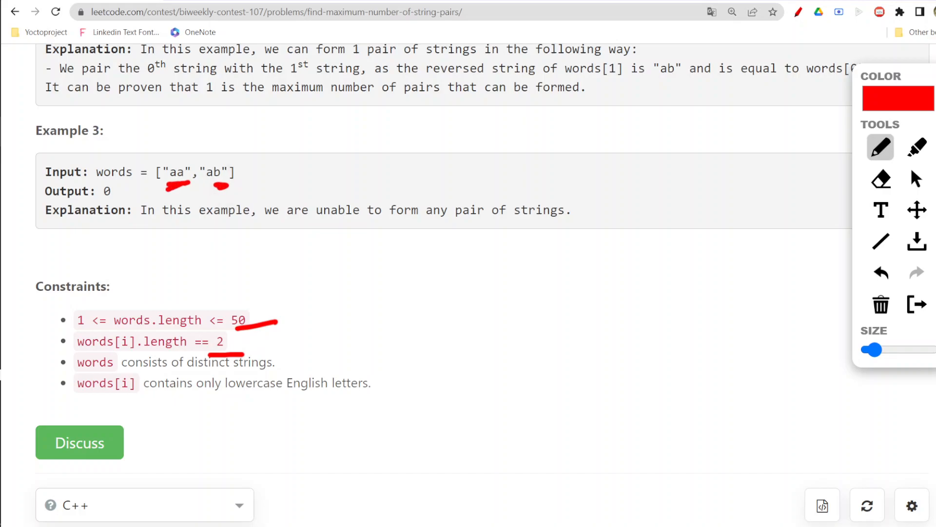
drag(76, 398, 134, 397)
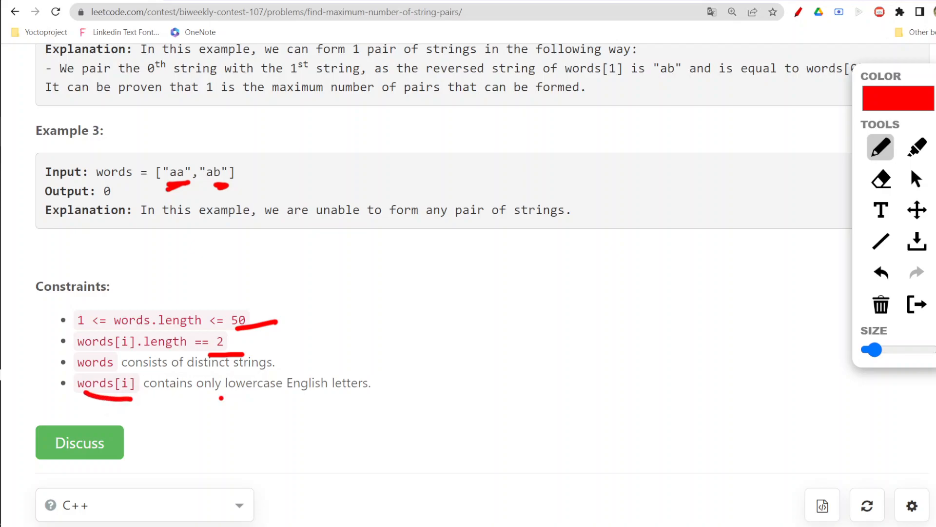
drag(222, 401, 419, 401)
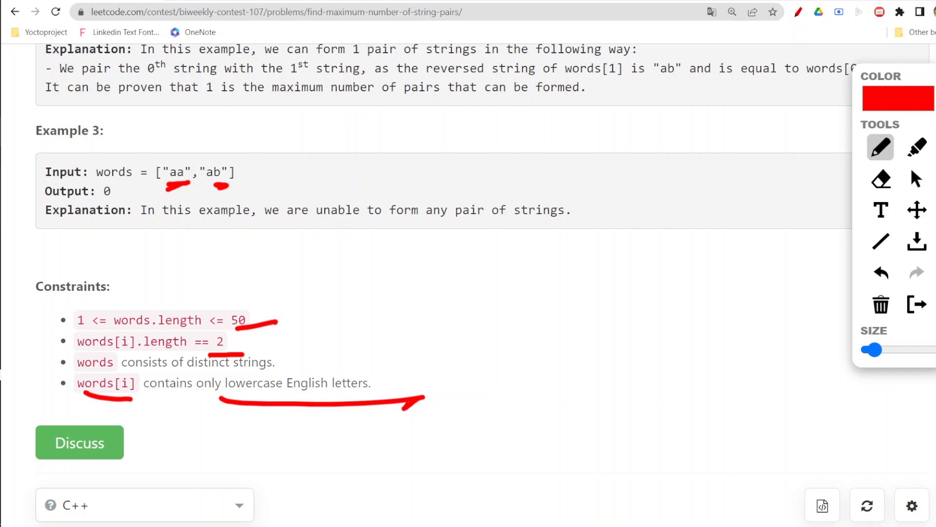
click(880, 304)
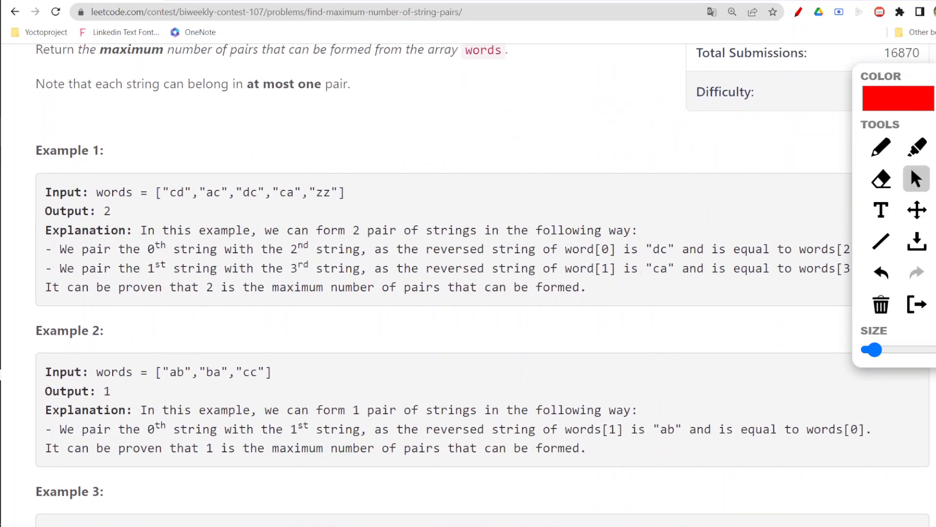
Sketch SC: O(n), TC: O(n) and 'unordered set' over Example 1, then clear the sketches.
click(880, 147)
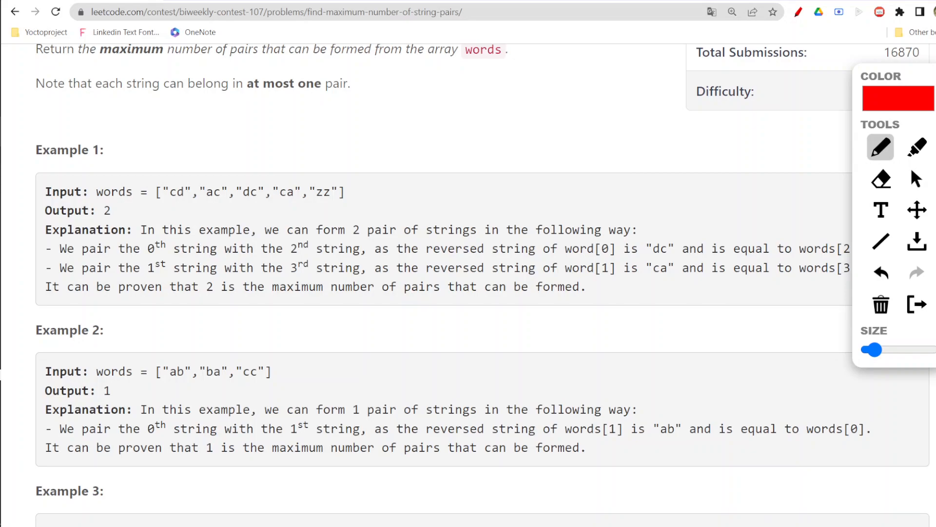
drag(161, 208, 194, 208)
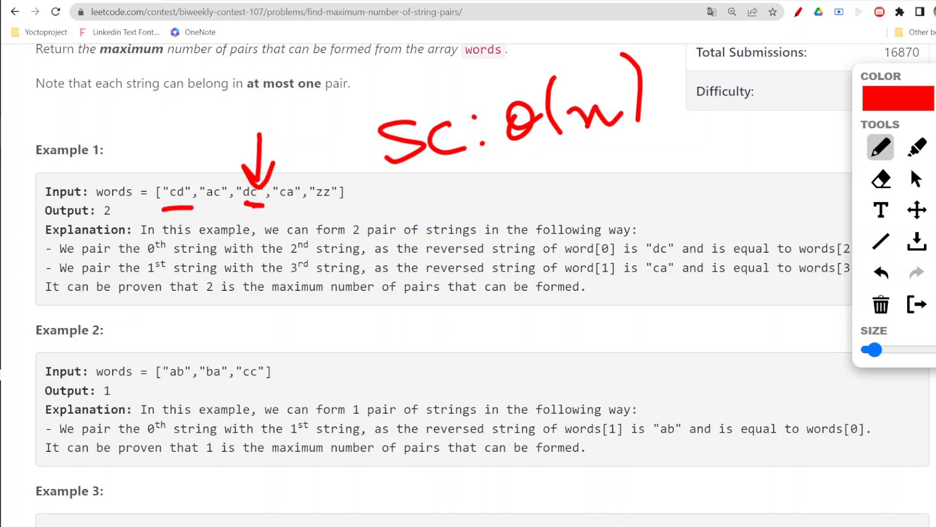
drag(167, 214, 360, 210)
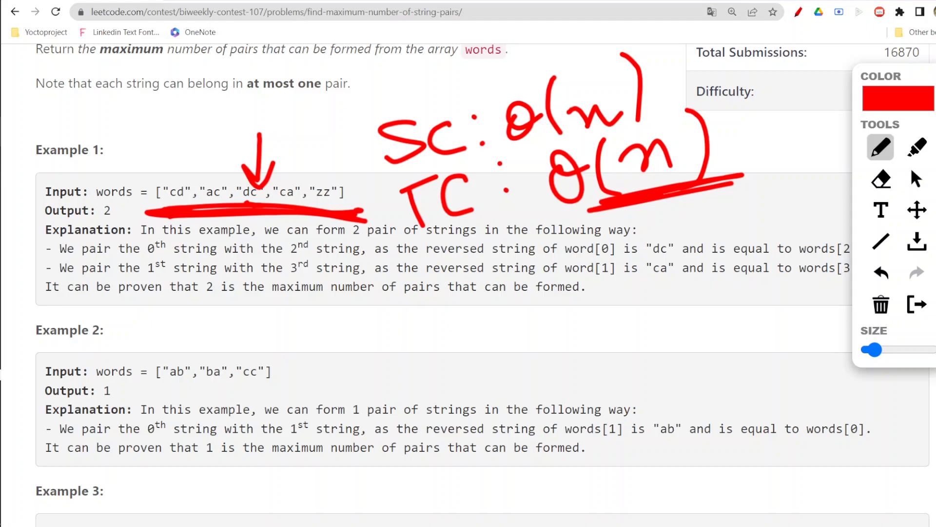
drag(424, 313, 484, 310)
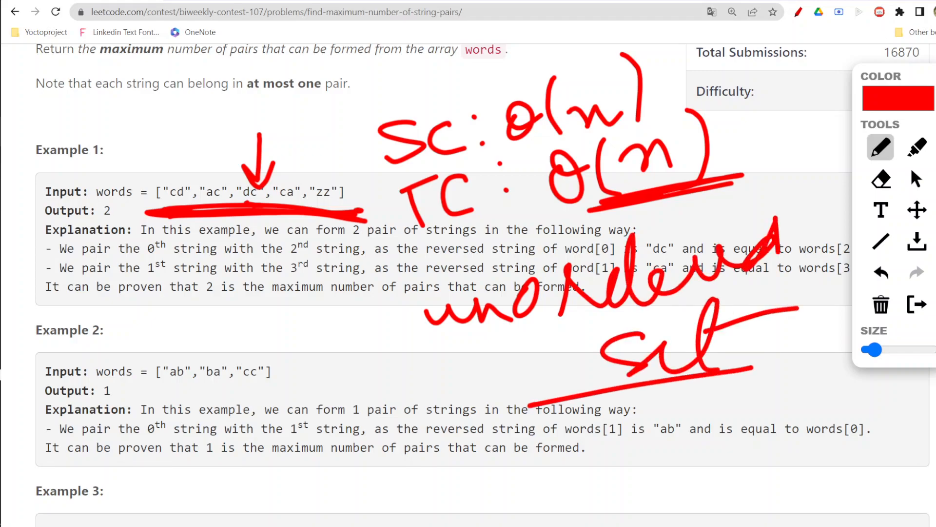
click(881, 305)
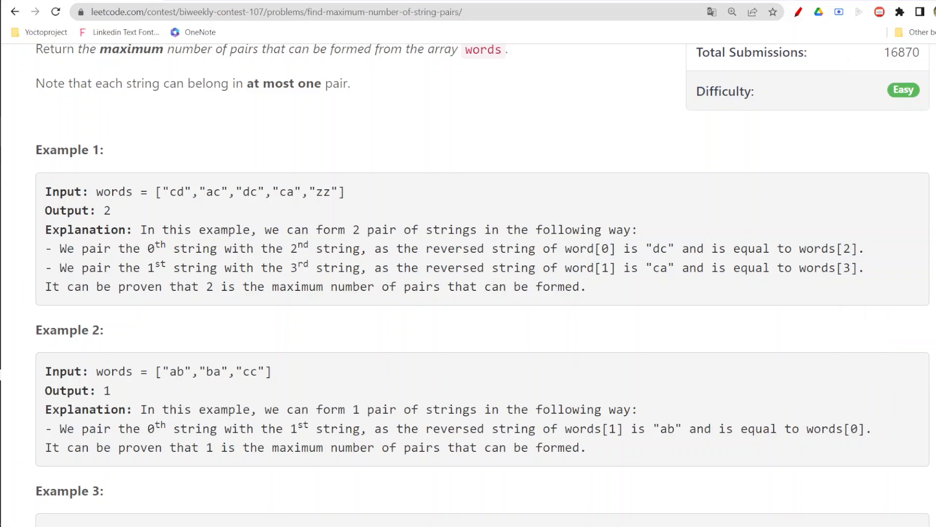
Declare unordered_set<string> us; inside the solution function.
scroll(down, 3)
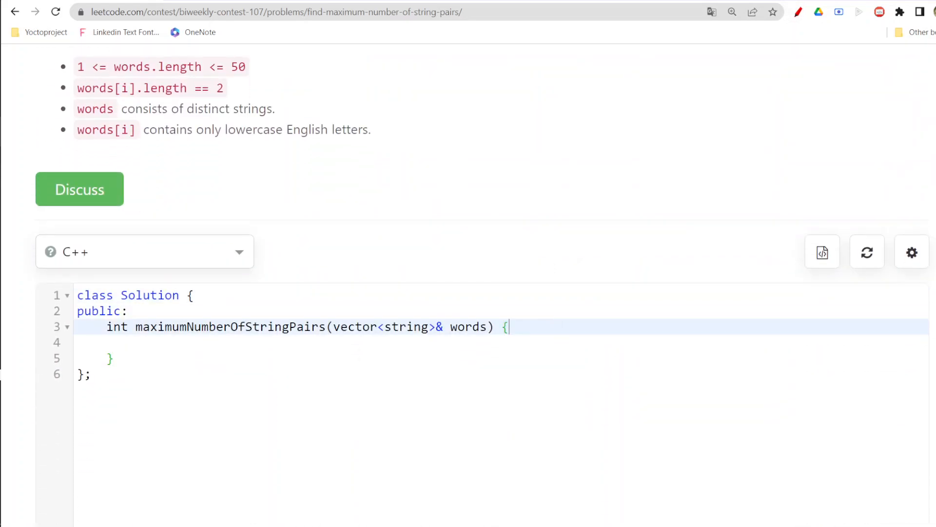
text(')
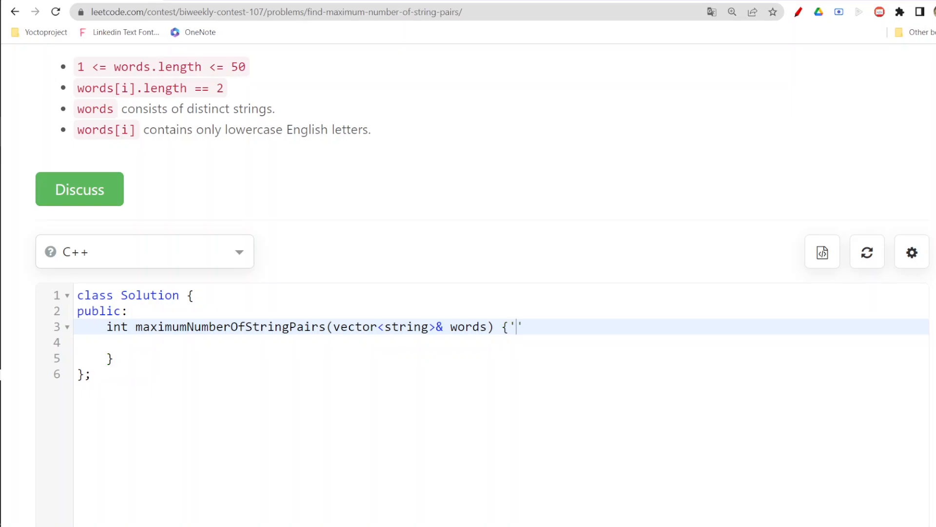
key(Backspace)
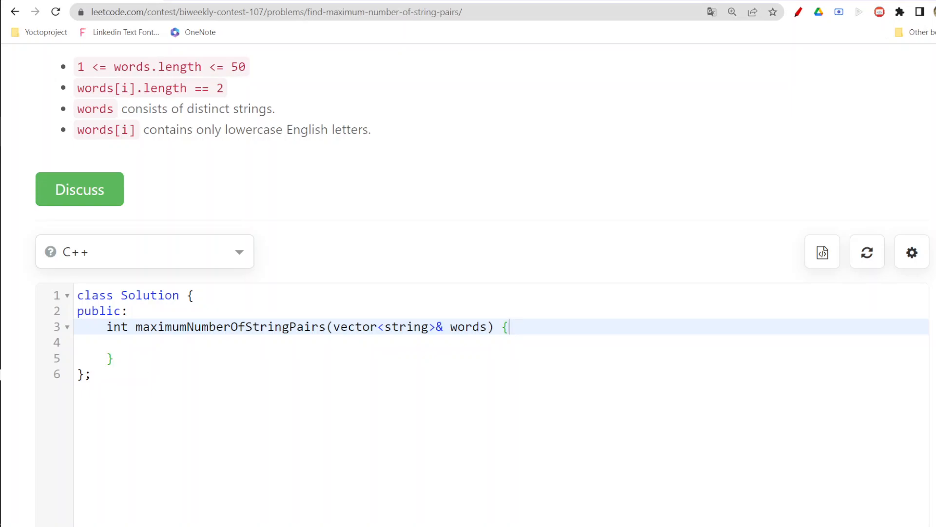
text(unor)
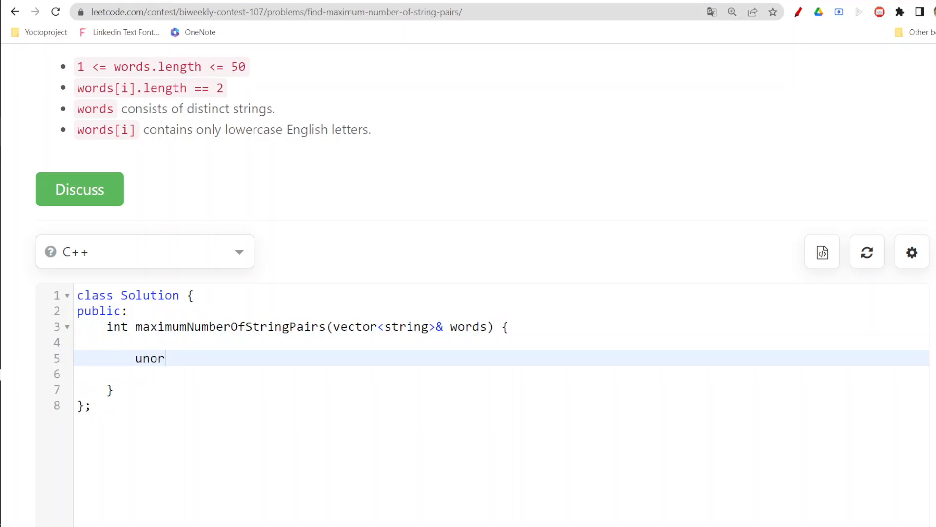
text(dered_se)
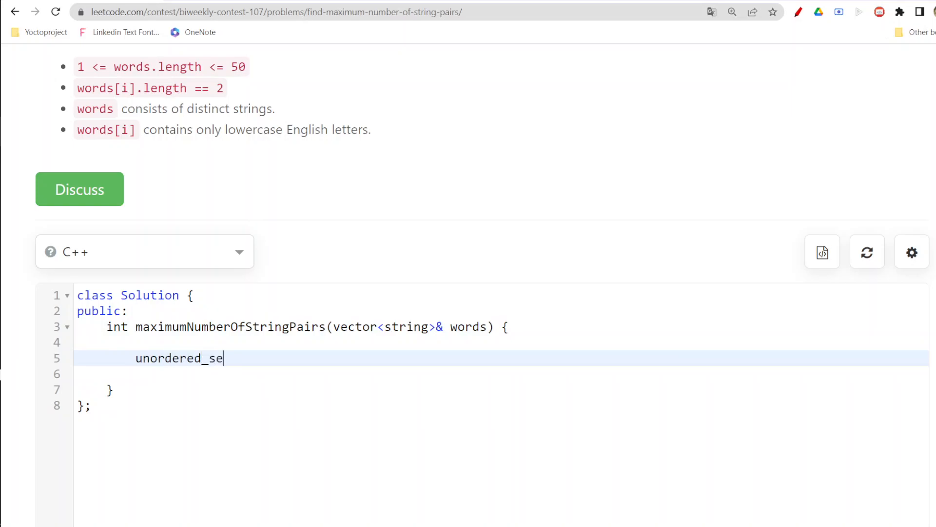
text(t<)
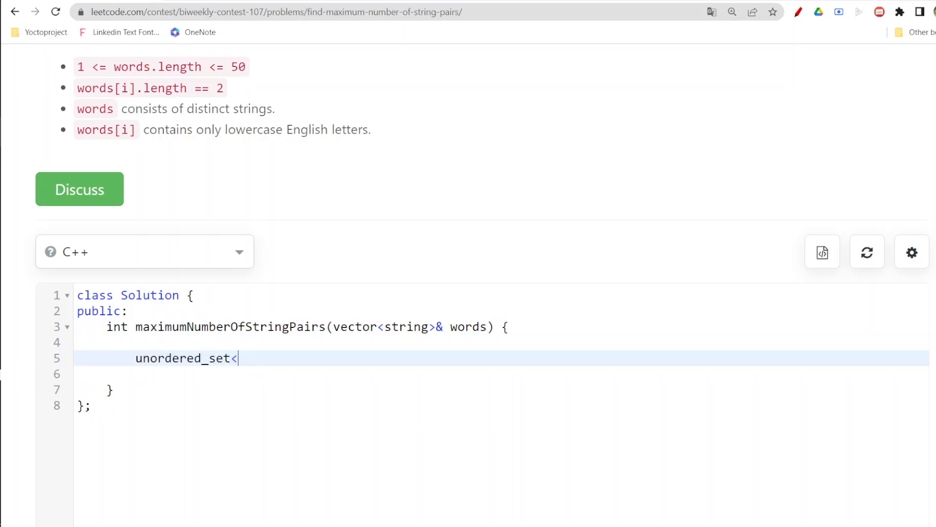
text(str)
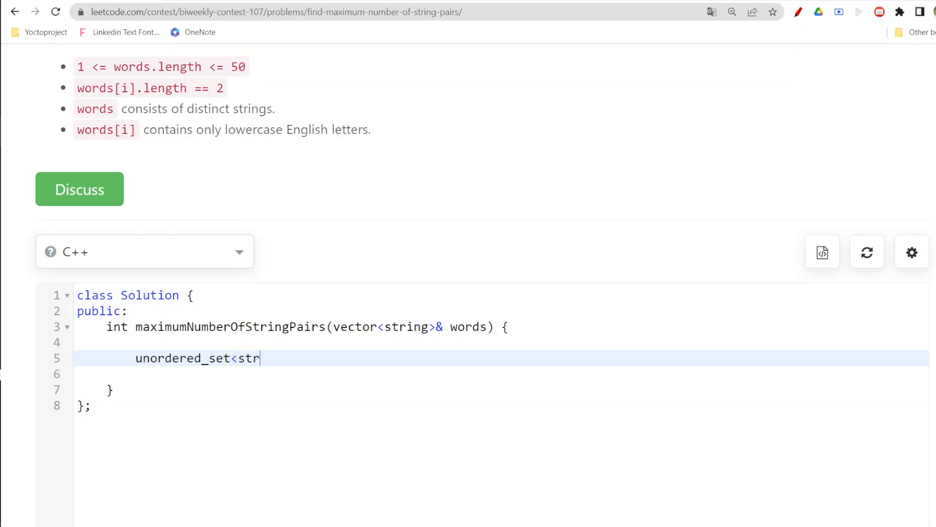
text(ing)
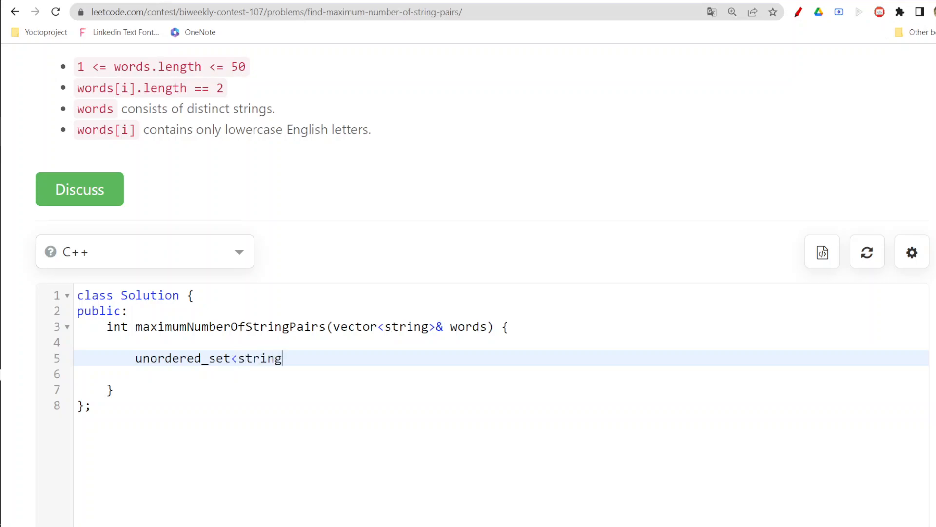
text(>)
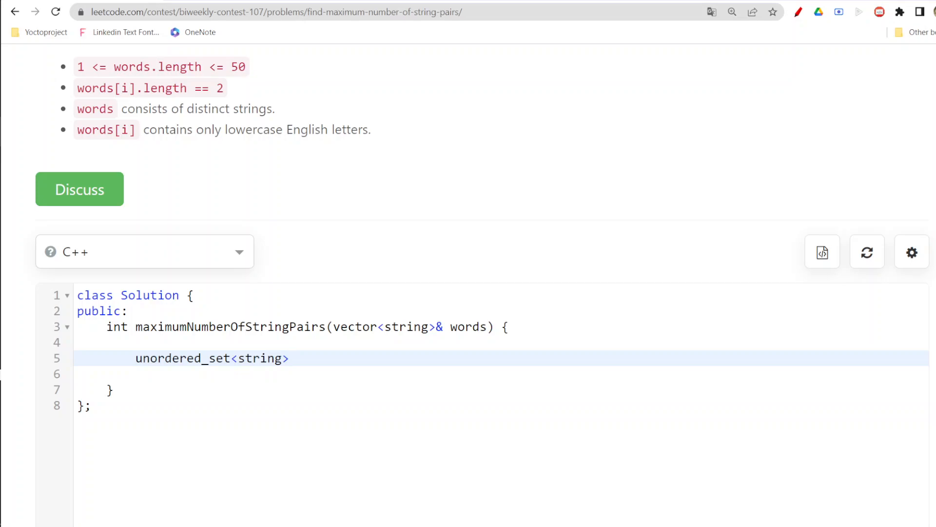
text(u)
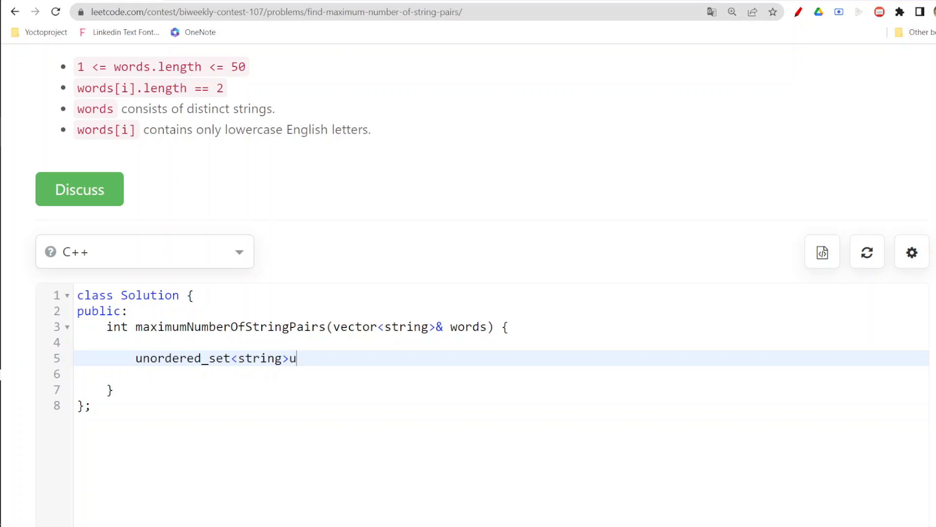
text(s;)
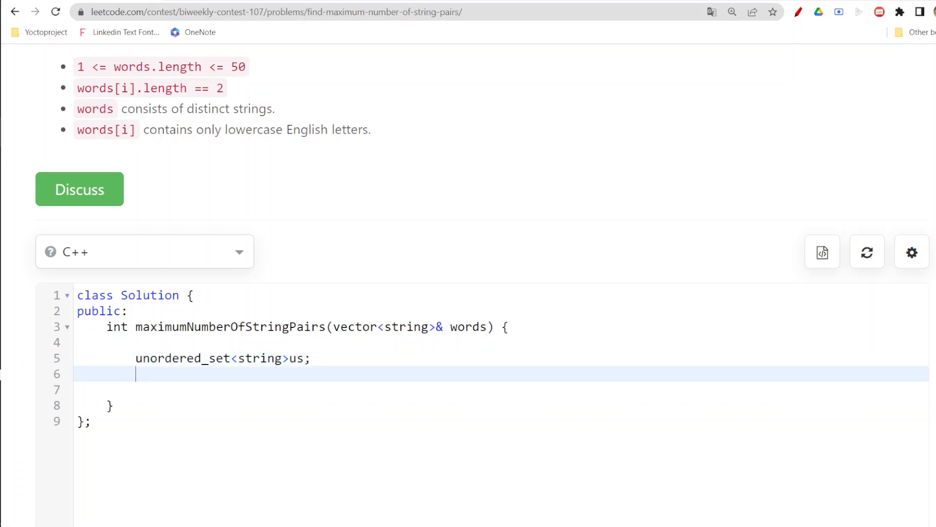
key(enter)
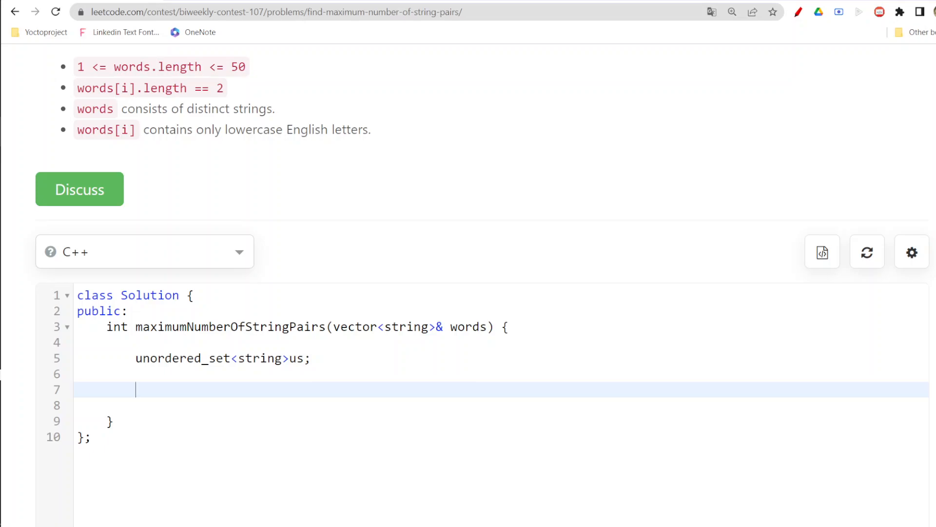
key(Backspace)
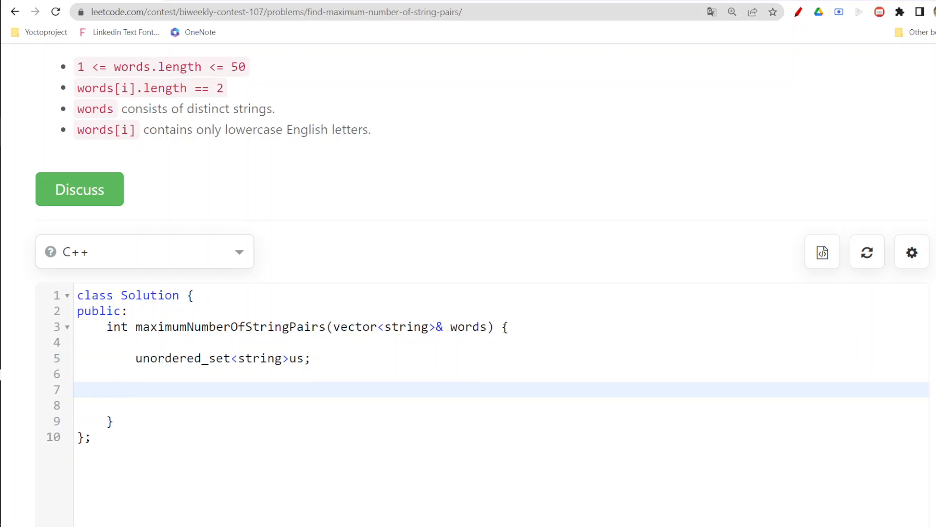
Rename the set to reversedStrings and begin a for() loop below it.
double_click(297, 358)
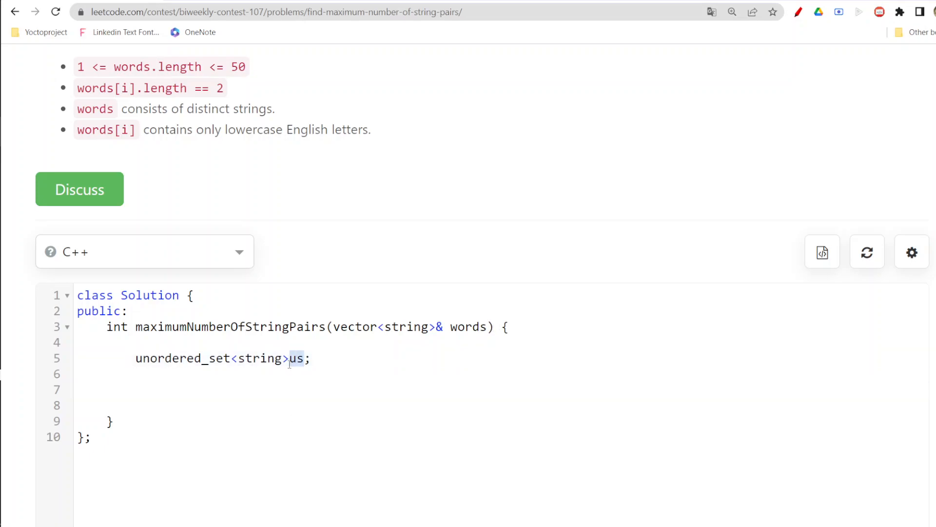
text(reversedStri)
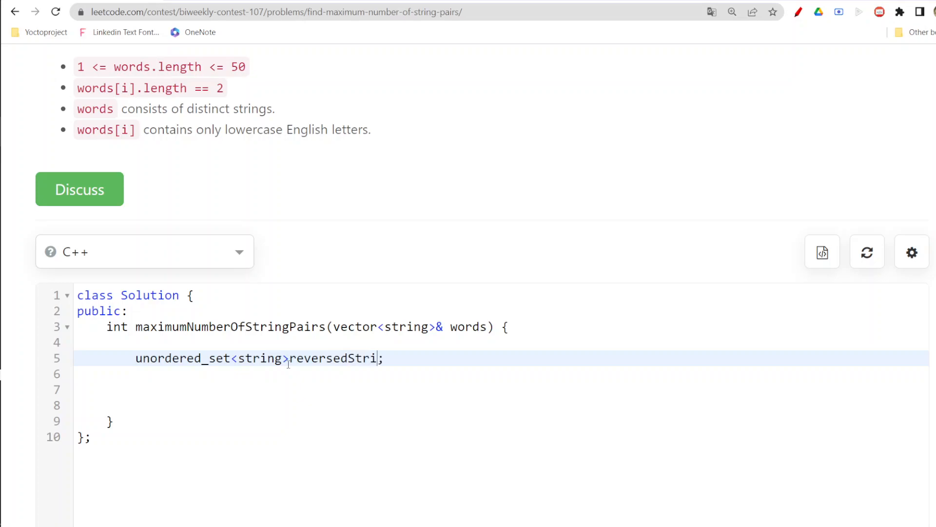
text(ngs)
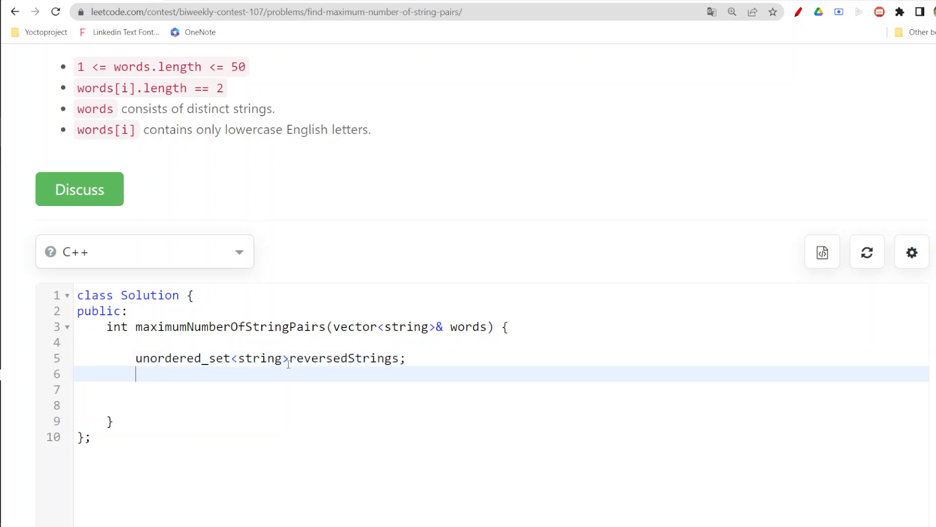
text(for())
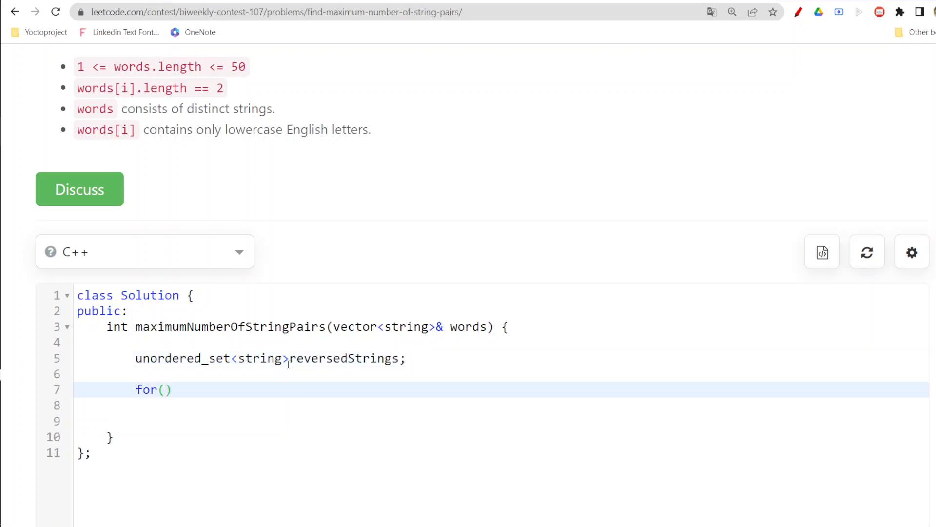
Write the loop header for(string s: words){ iterating over the words.
text(string)
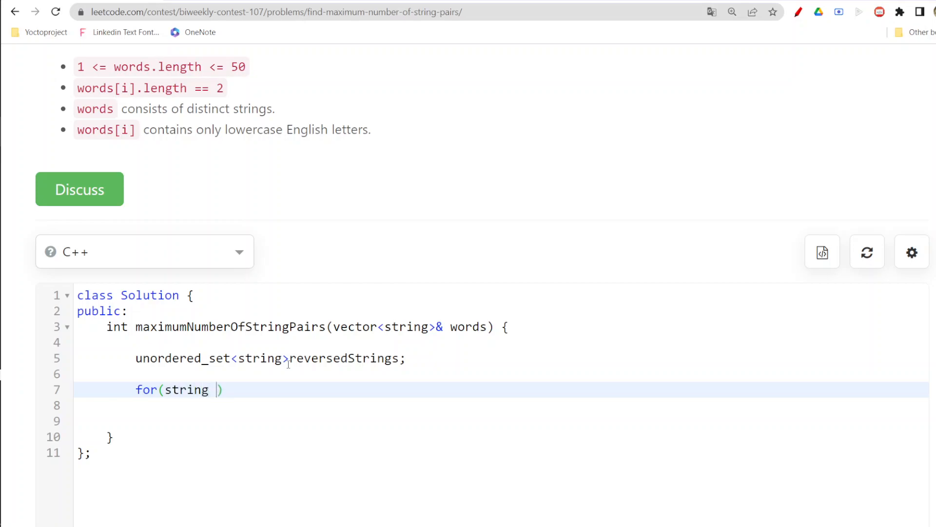
text(s:)
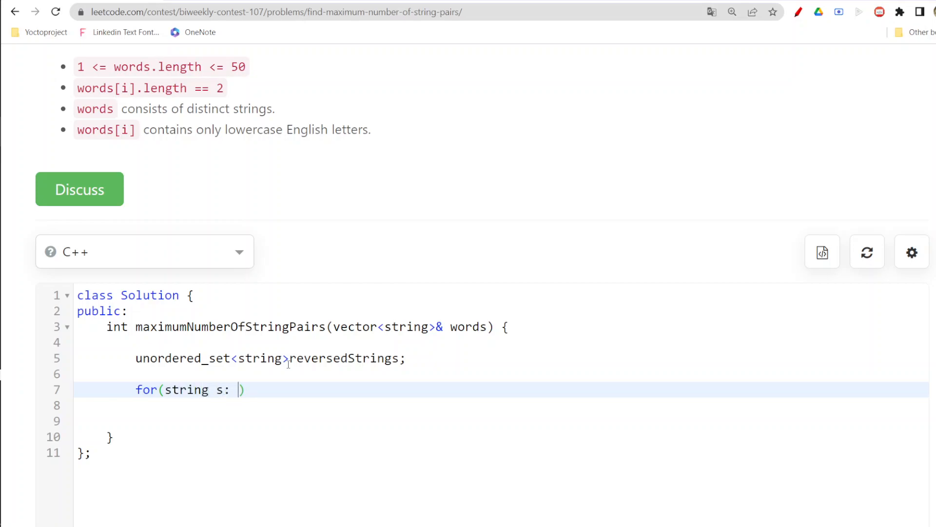
text(words)
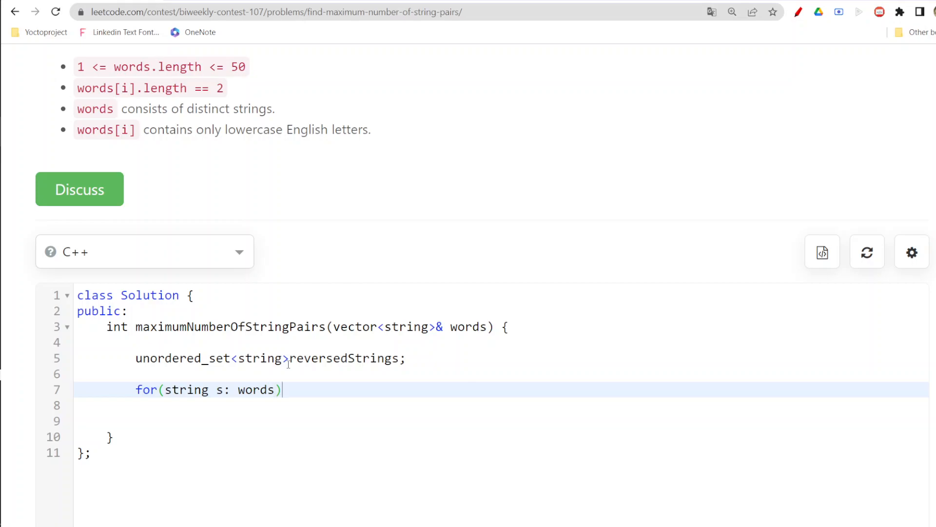
text({)
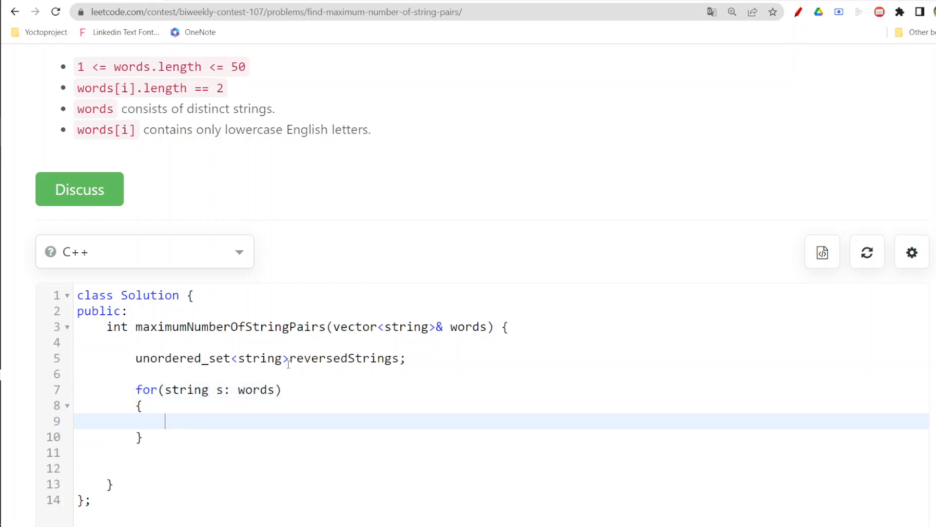
Add if(reversedStrings.count(s)) cnt++; and start declaring int cnt.
text(if()
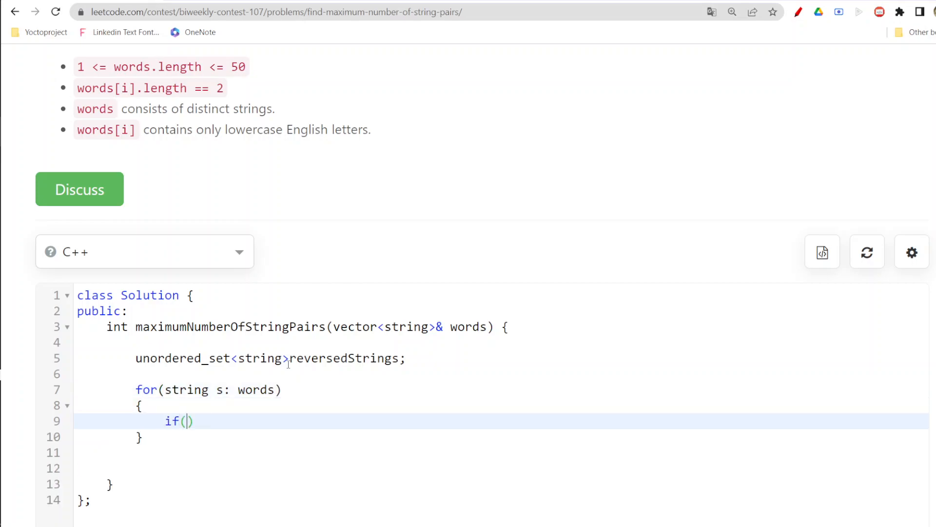
text(reversedStr)
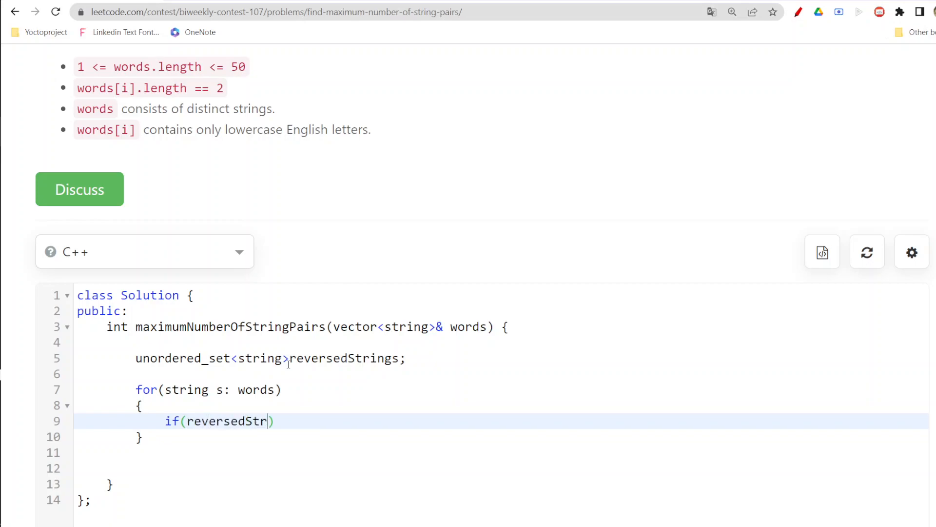
text(ing)
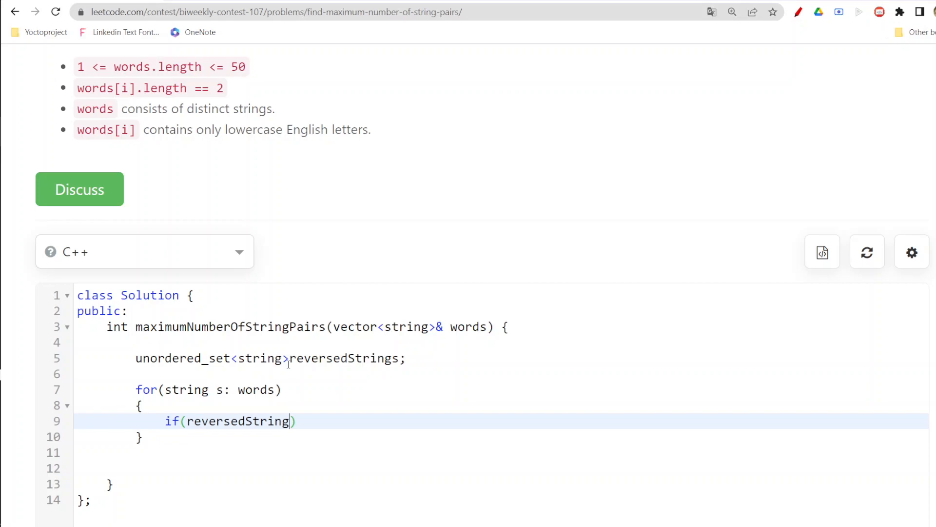
text(s)
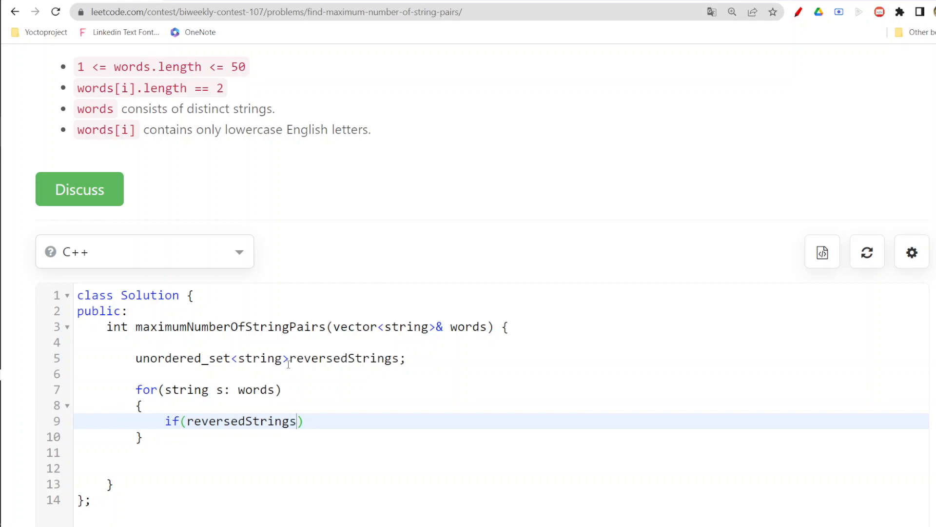
text(.find)
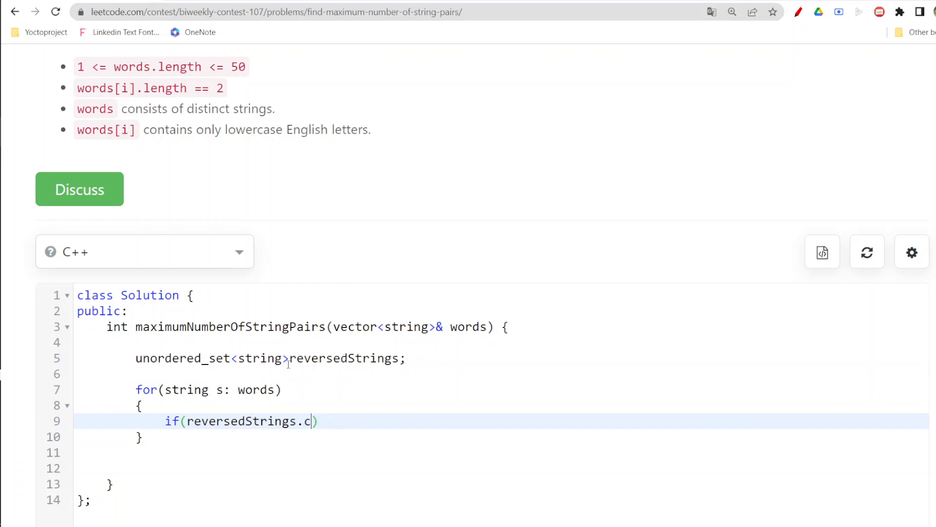
text(ount)
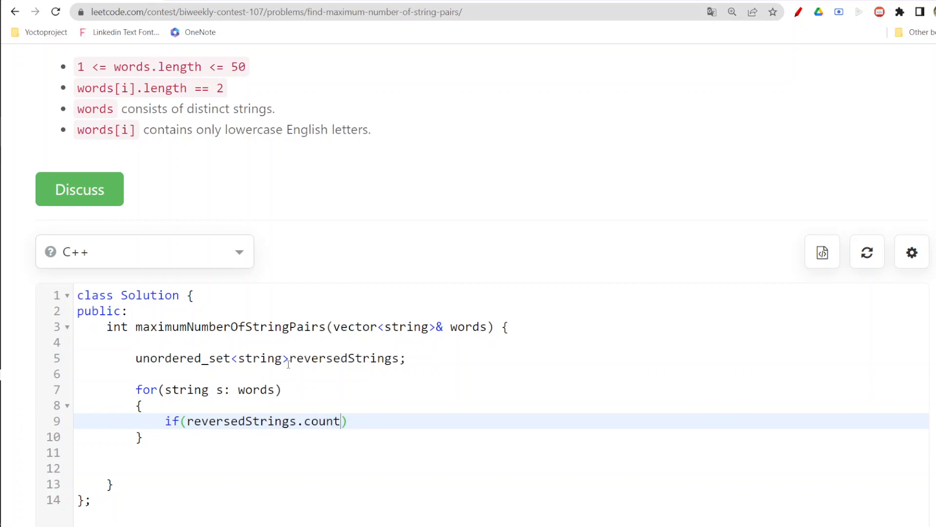
text(()
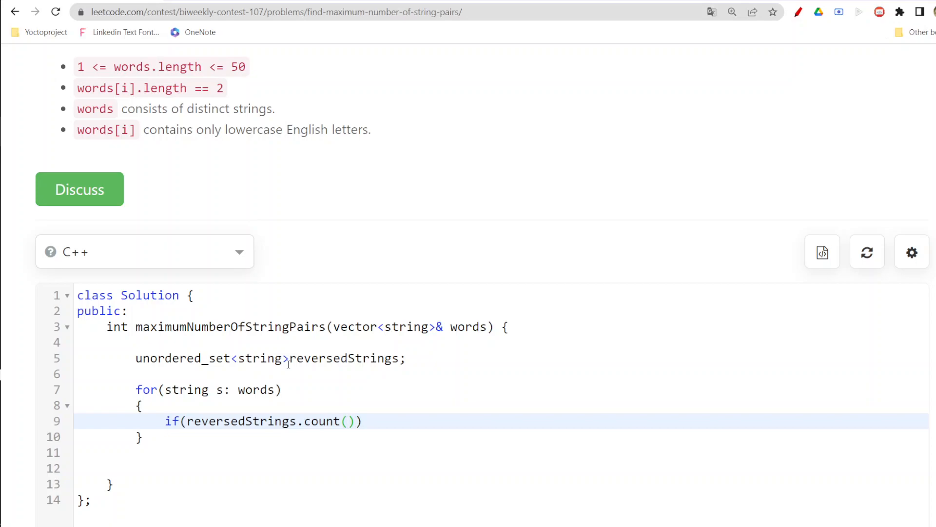
text(s)
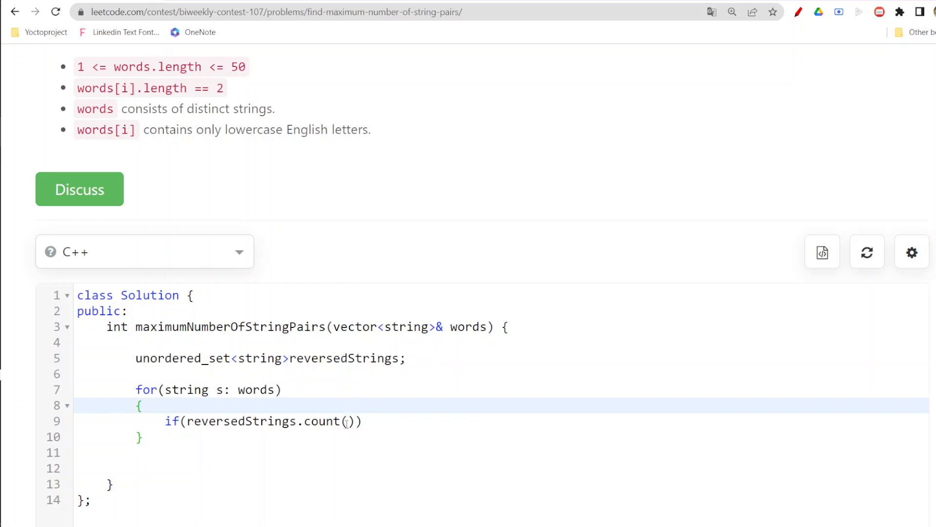
text(s)
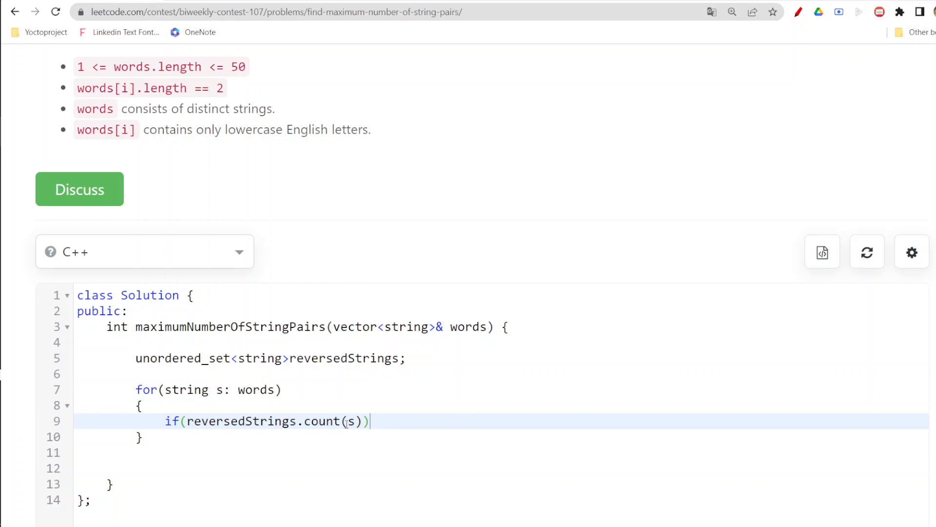
text(cnt++)
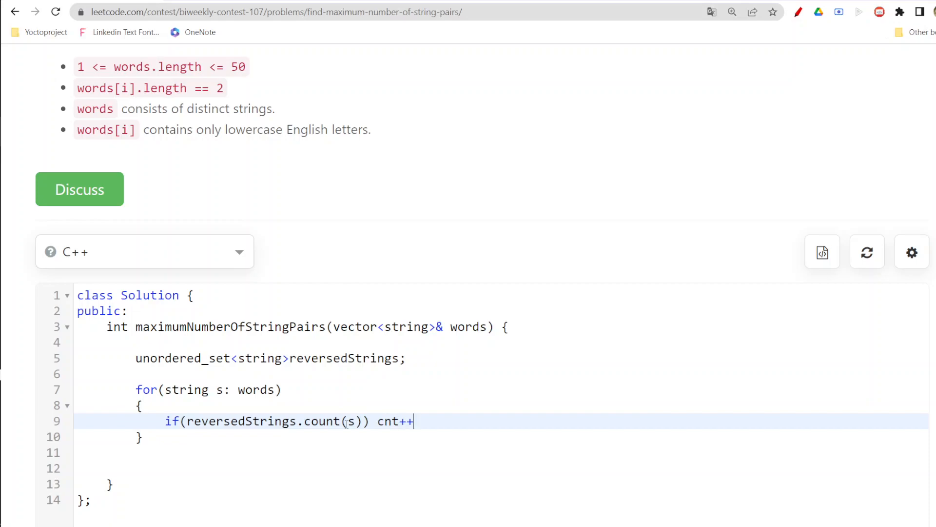
text(;)
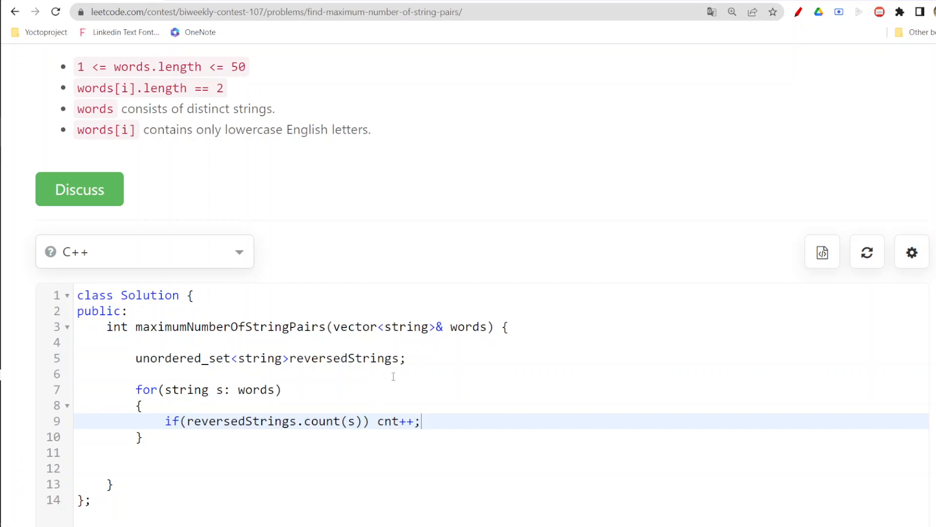
text(int cnt =0;)
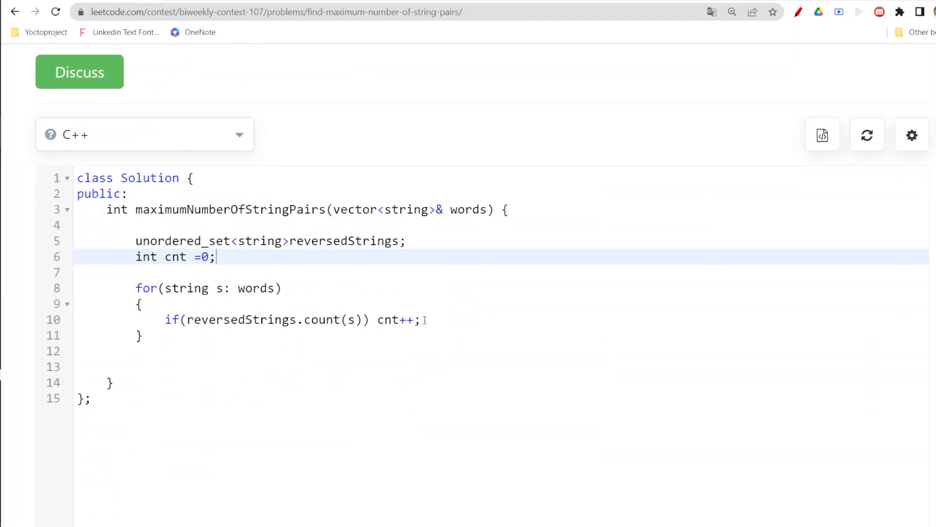
In the else branch build string temp from s[1] then s[0] as the reversed word.
text(else)
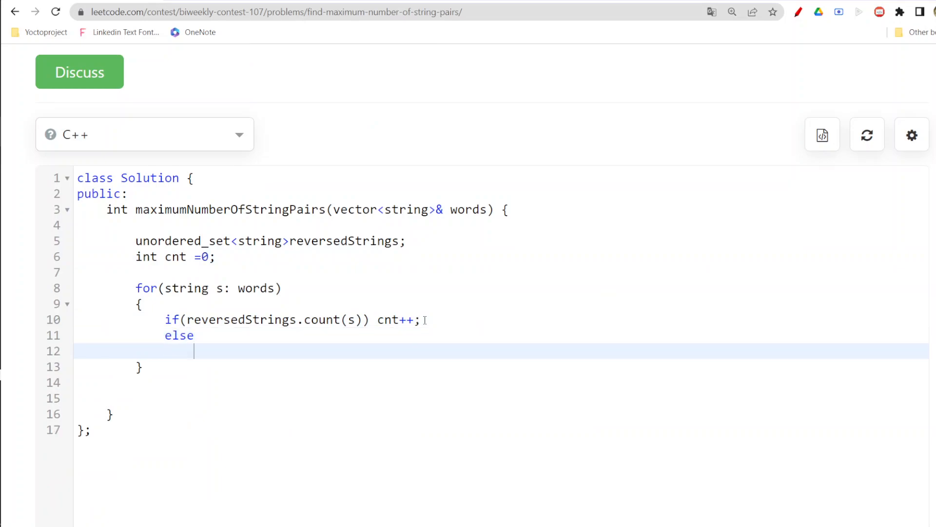
text({)
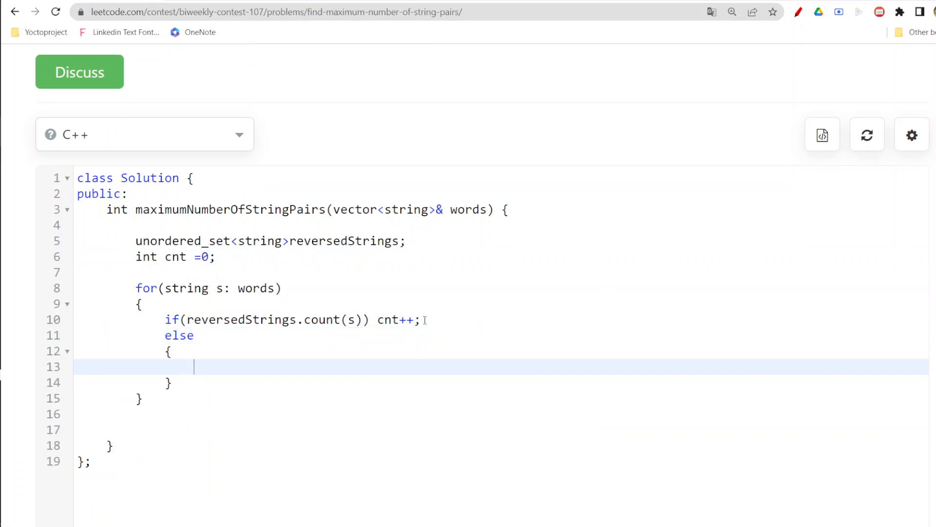
text(strin)
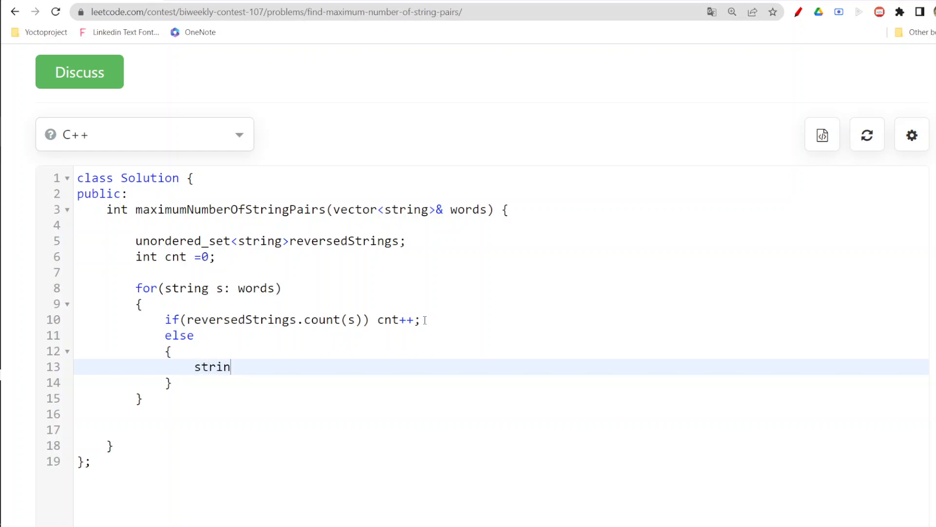
text(g temp;)
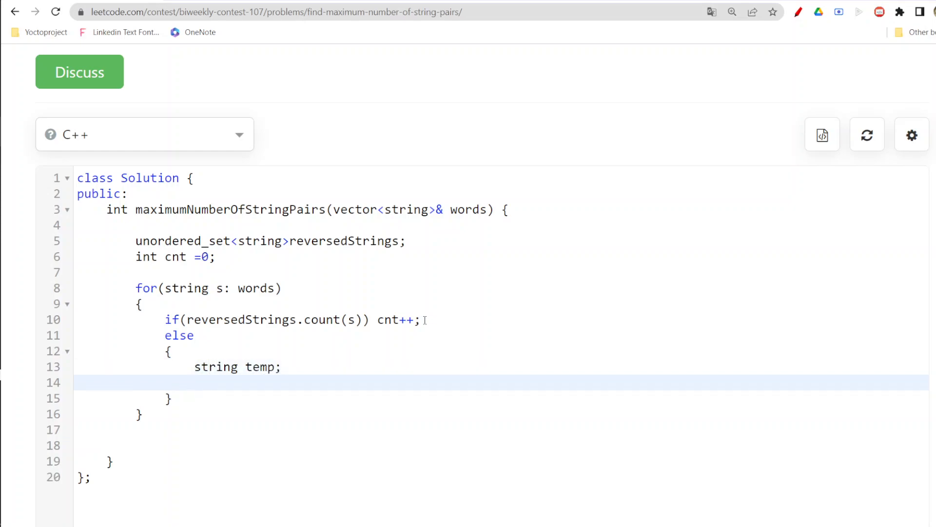
text(temp)
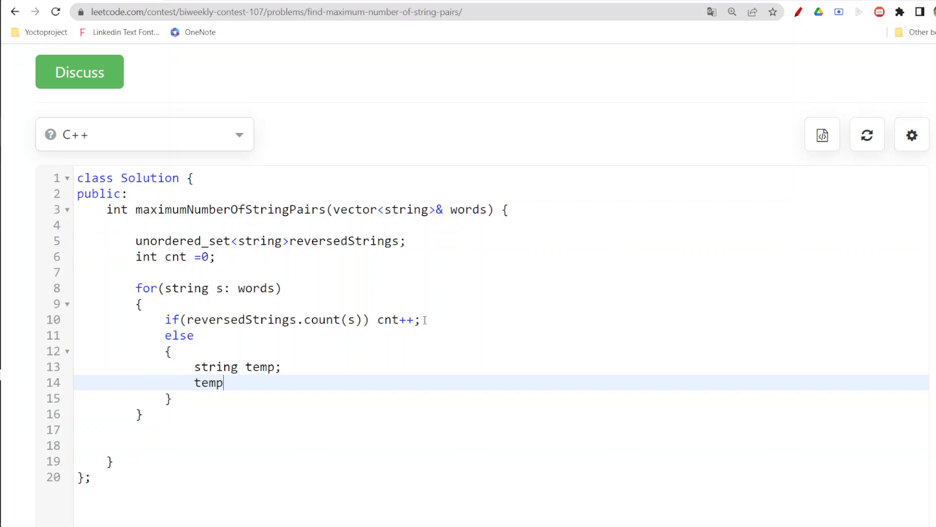
text(+=)
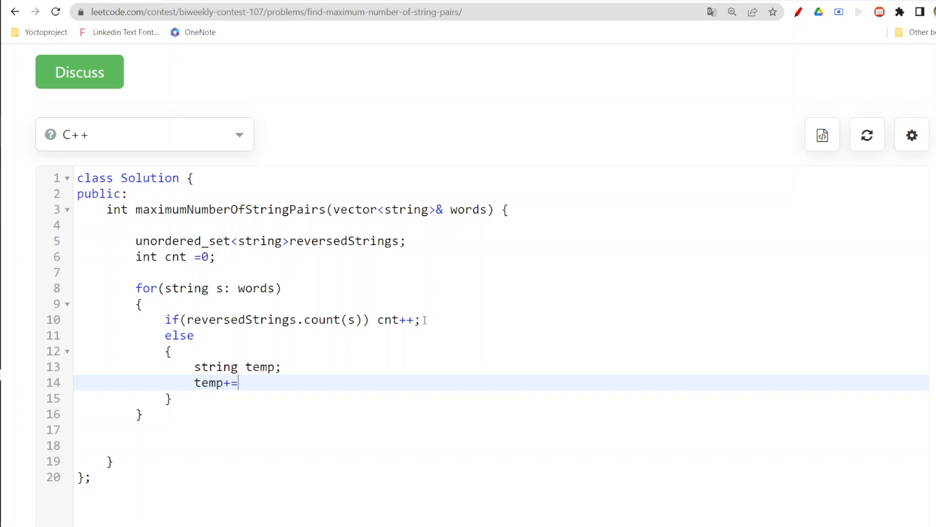
text(s[])
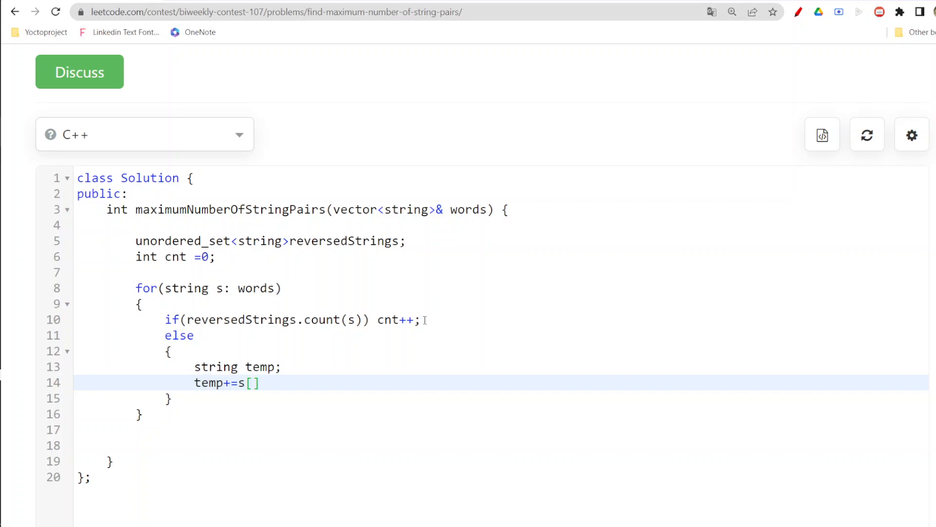
text(1];)
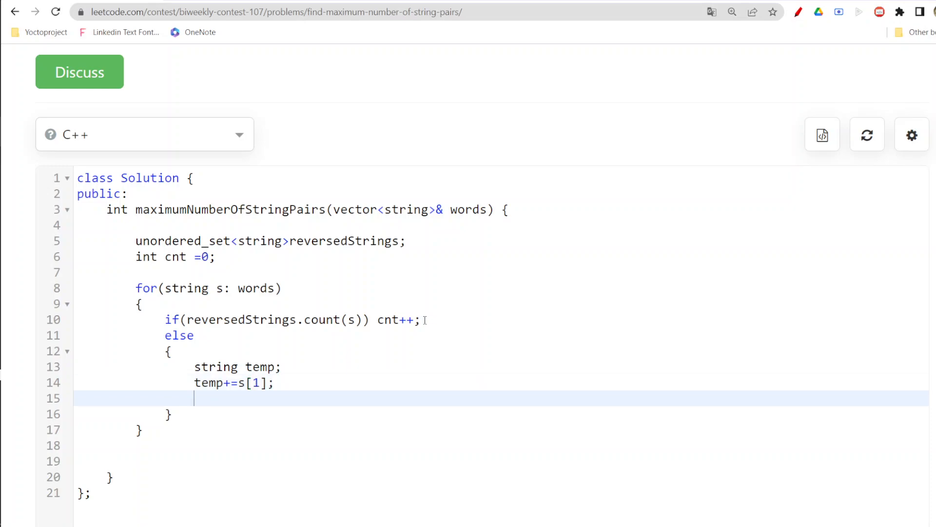
text(temp)
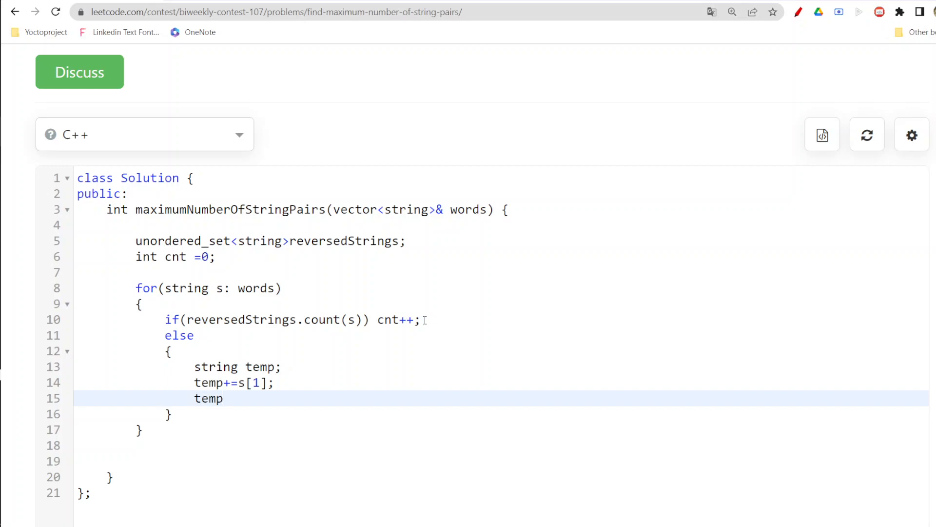
text(+=s[])
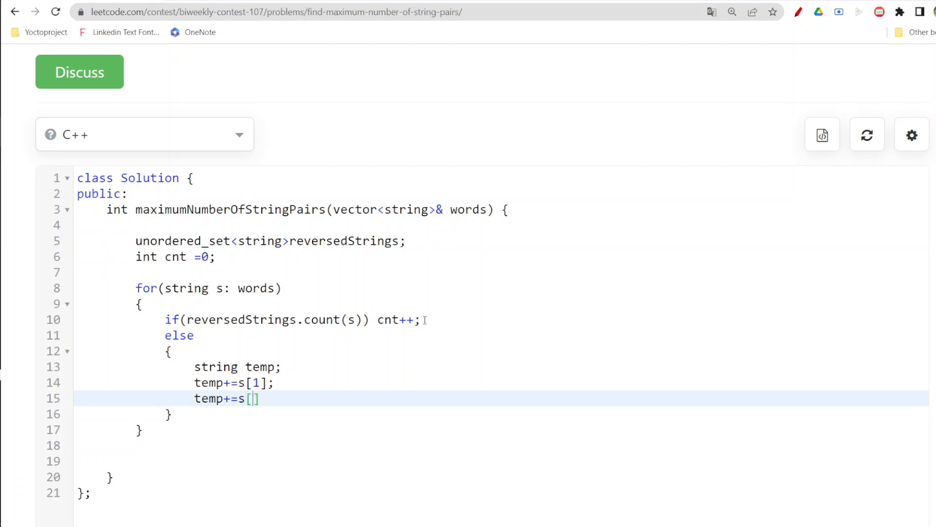
text(0];)
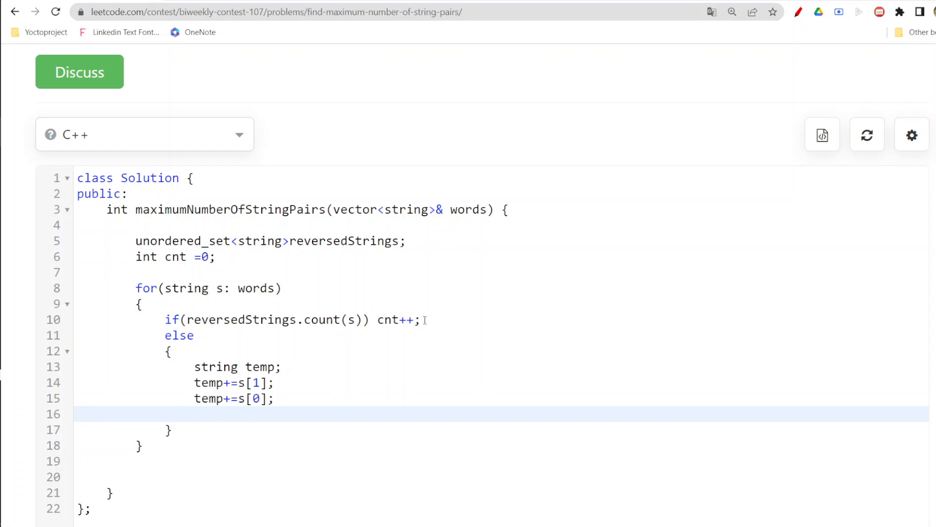
key(Enter)
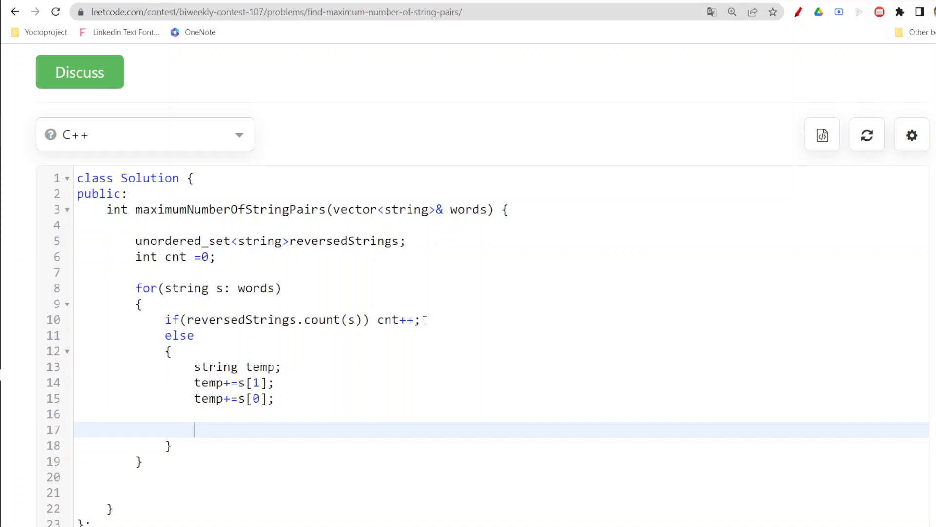
Insert temp into the set with reversedStrings.insert(temp).
text(reverser)
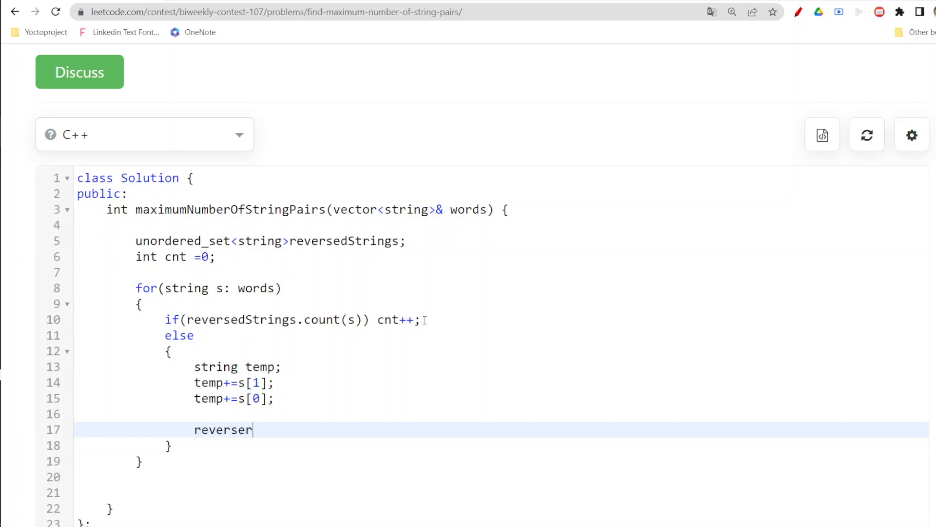
text(edStr)
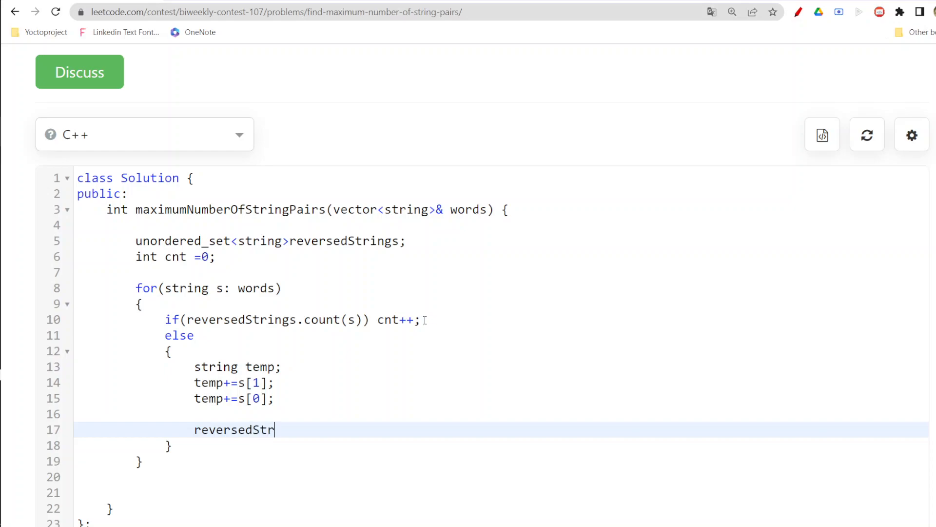
text(ings)
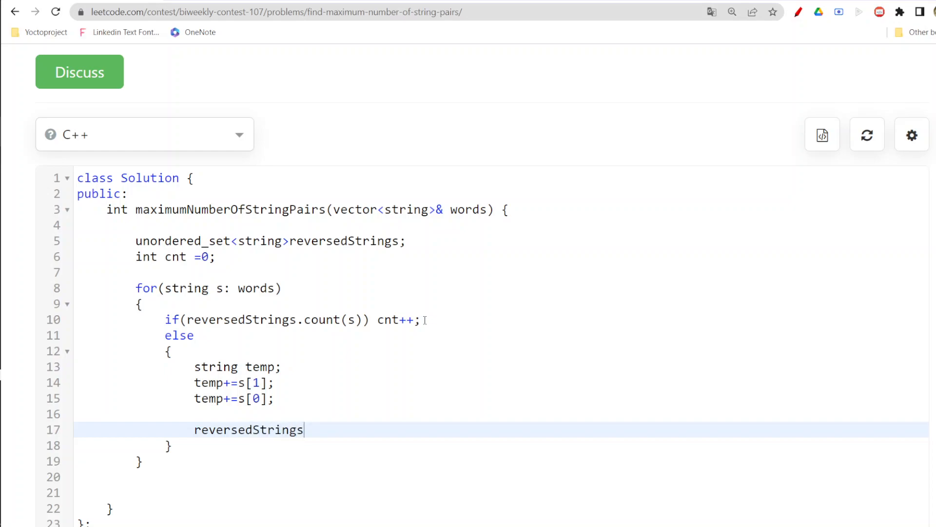
text(.insert)
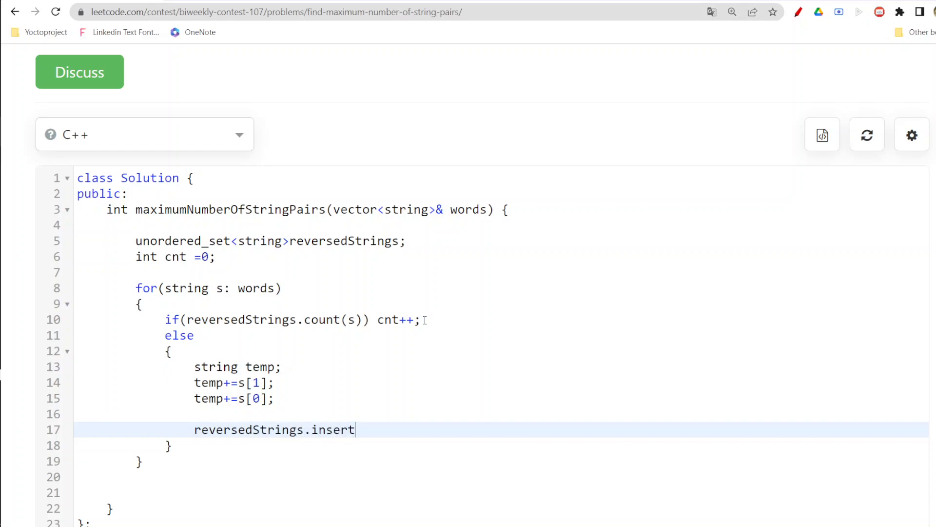
text((tem)
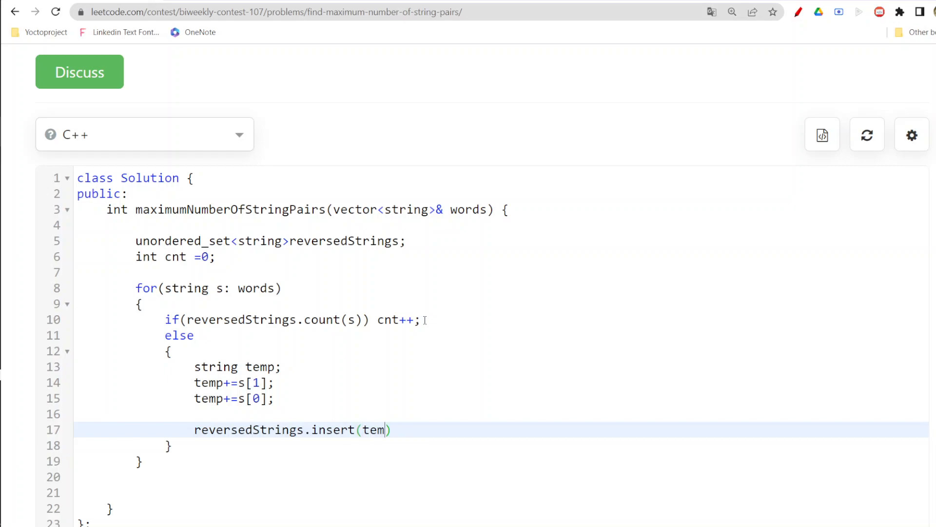
text(p))
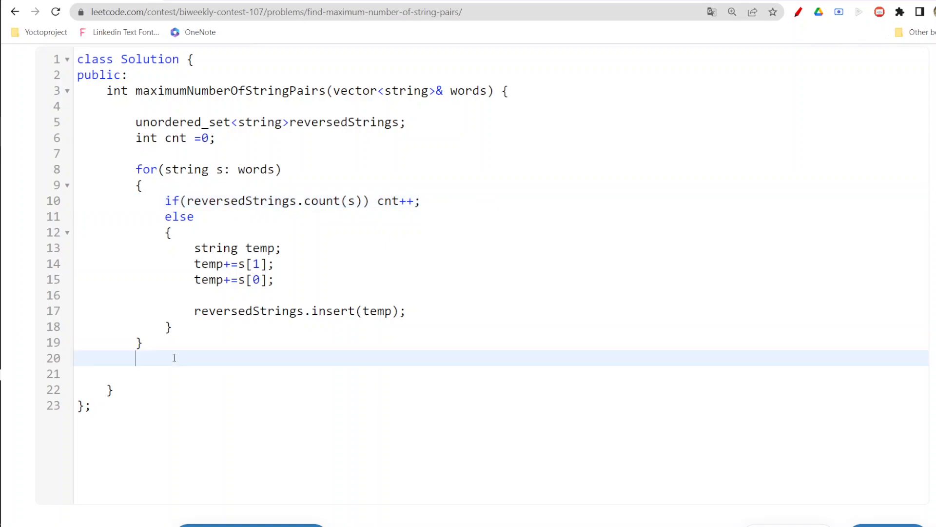
Return cnt after the loop and add a // tc: O(n) comment.
text(return)
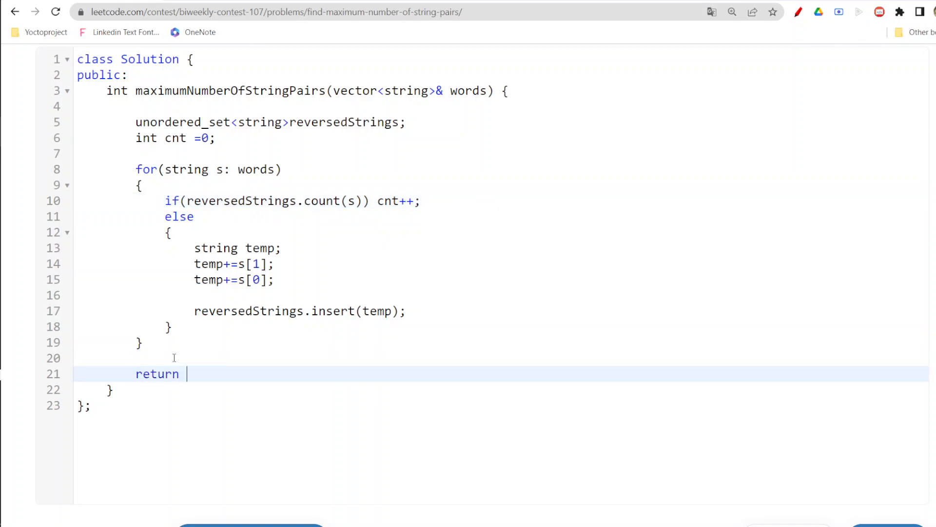
text(cnt;)
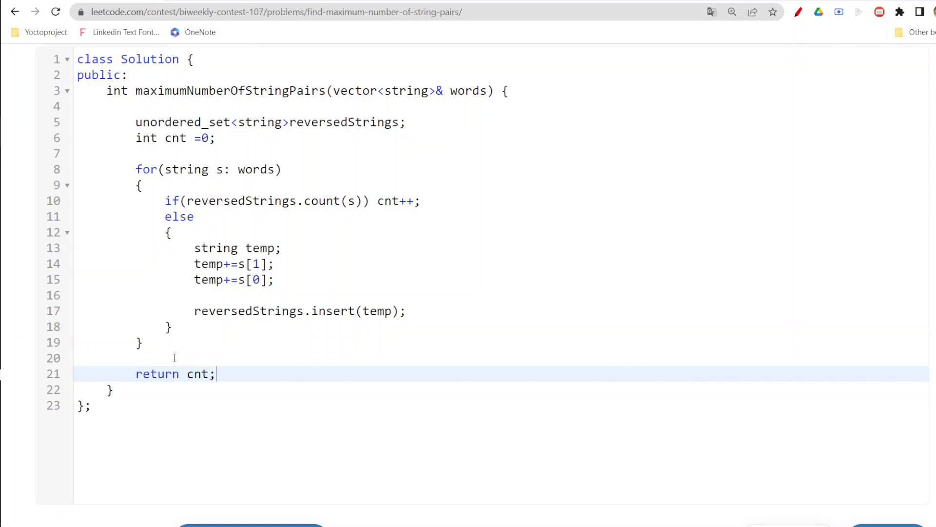
mouse_move(412, 318)
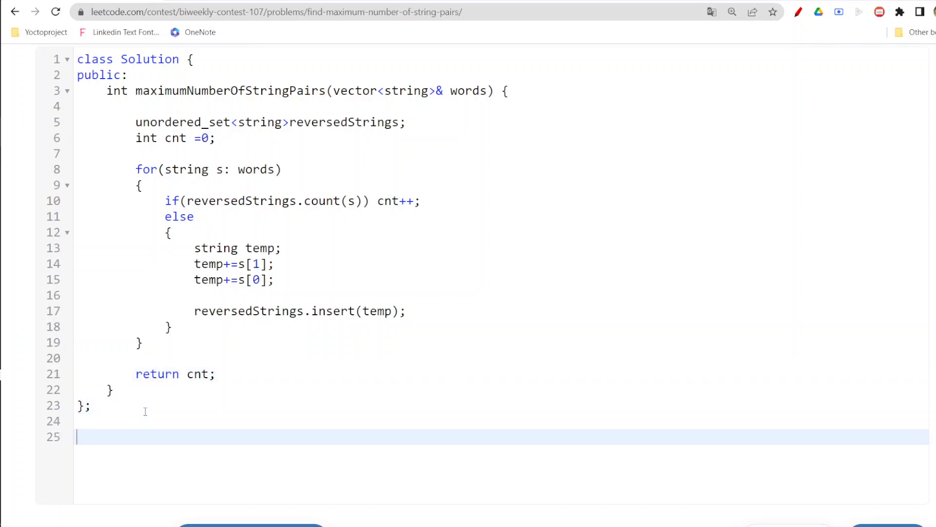
text(// tc:)
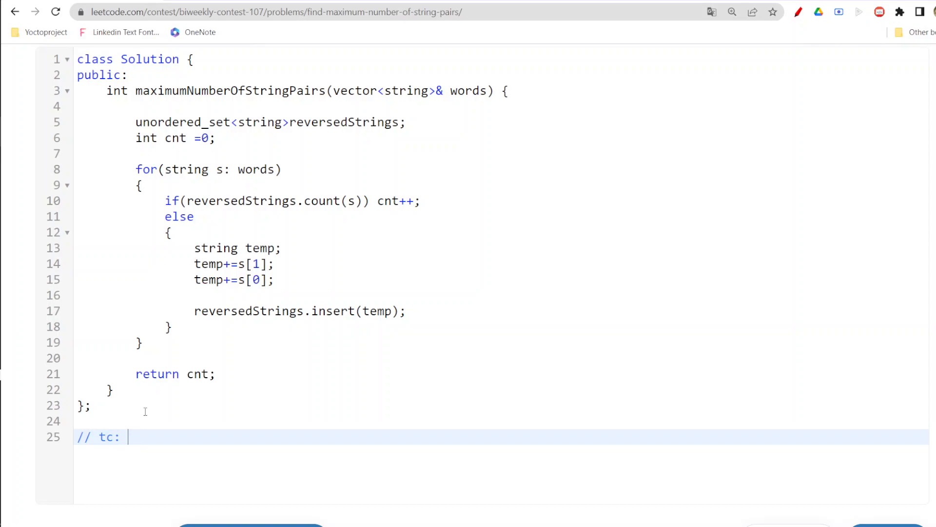
text(O(n))
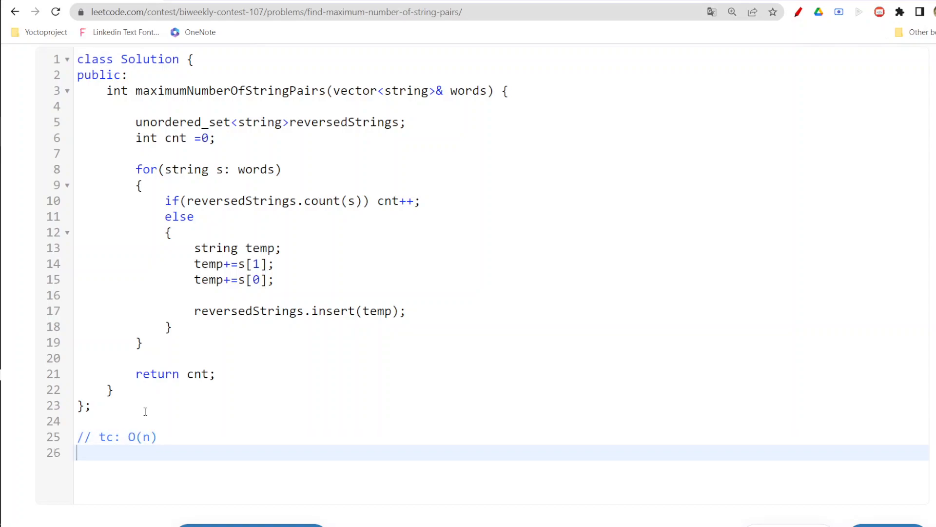
Add a // sc: O(n) space complexity comment below it.
text(// sc)
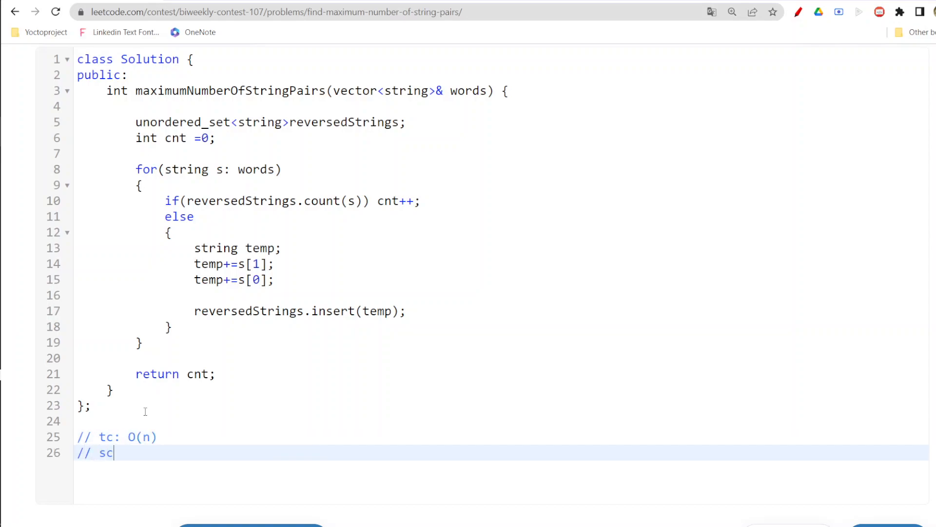
text(: O()
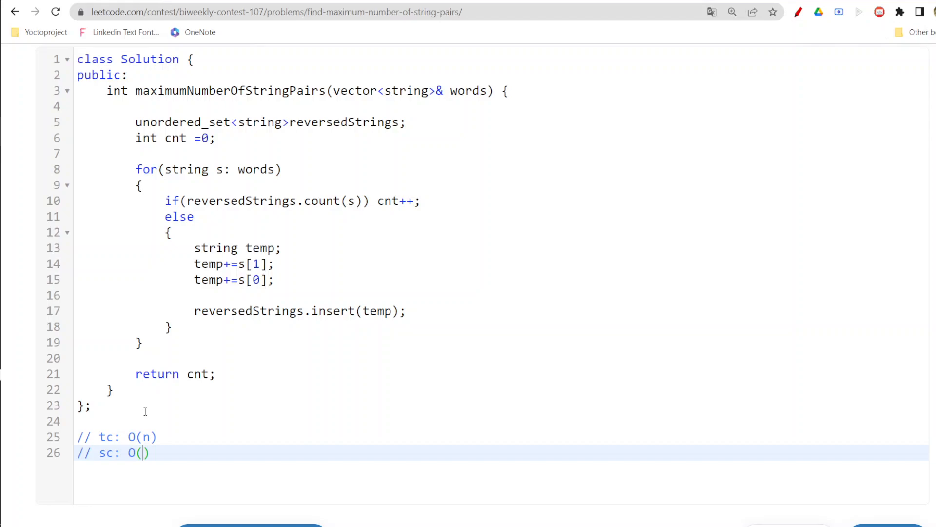
text(n)
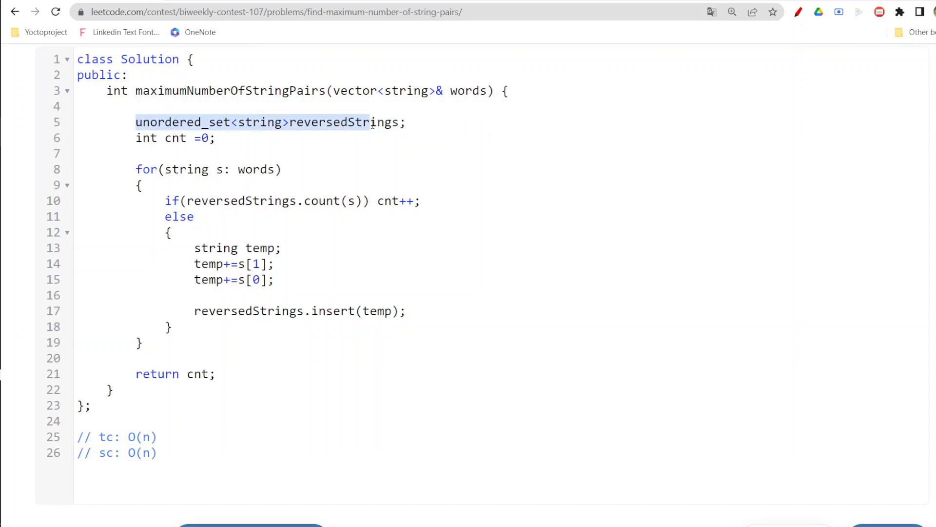
click(282, 168)
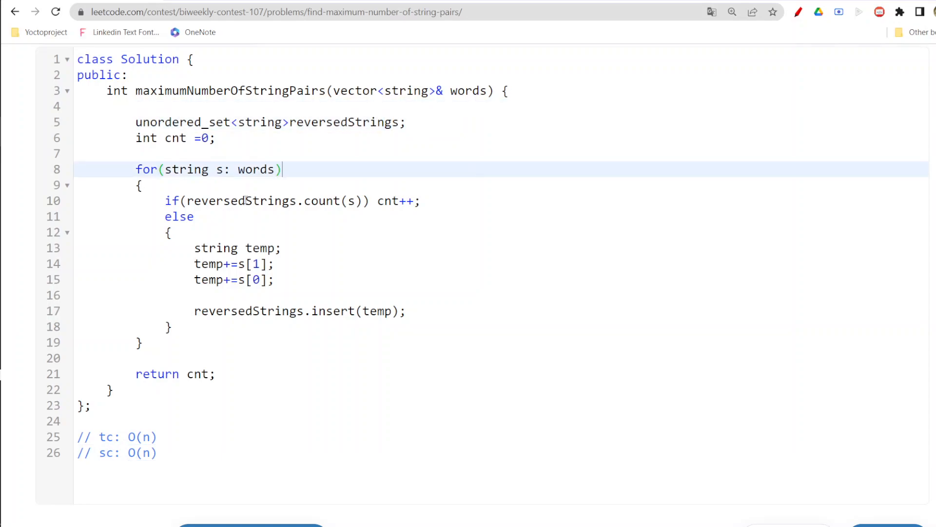
mouse_move(297, 309)
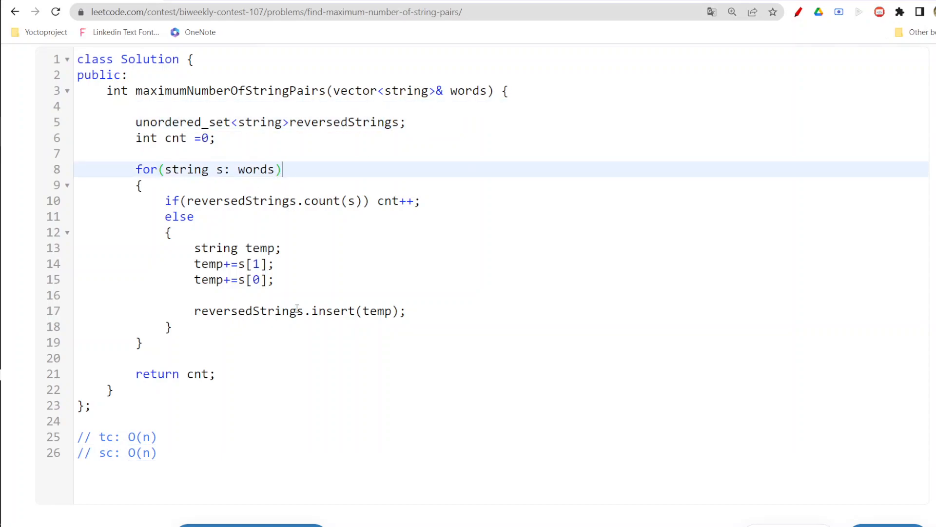
Run the code on the example testcases and wait for the finished result.
scroll(down, 3)
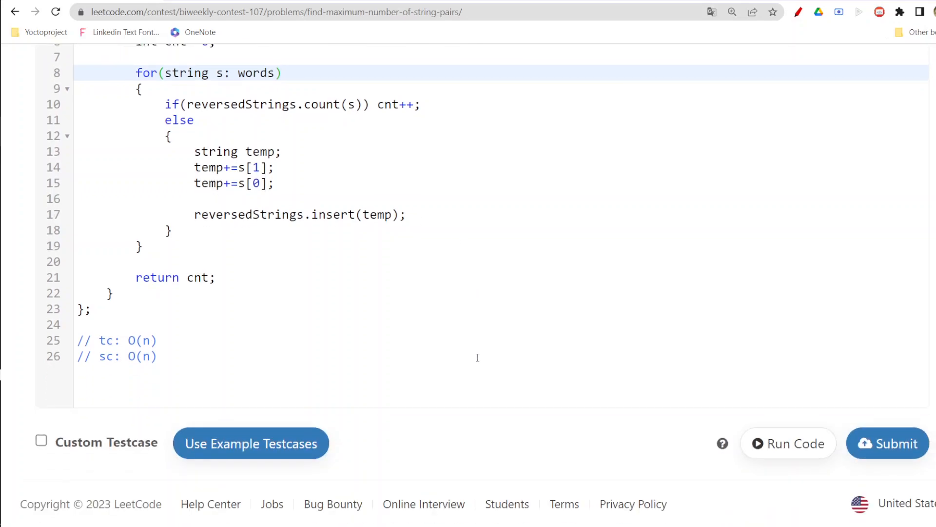
click(788, 443)
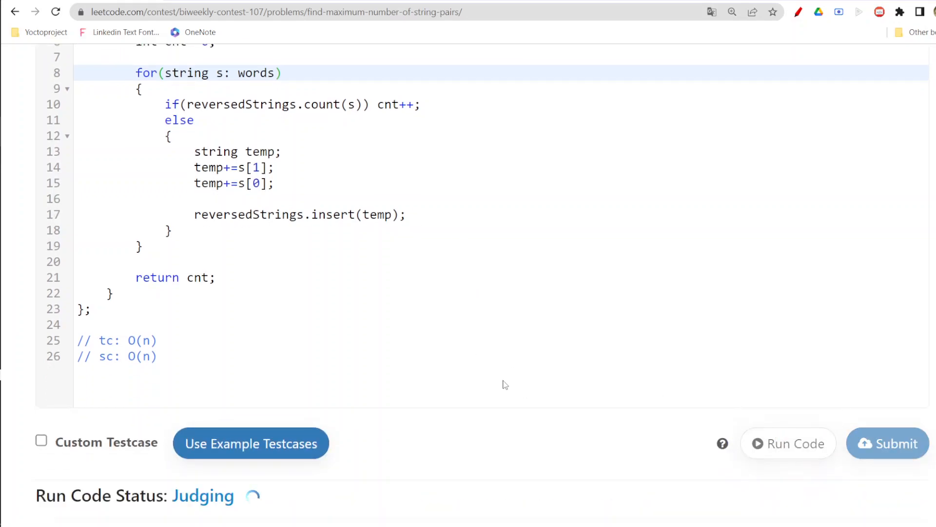
click(788, 442)
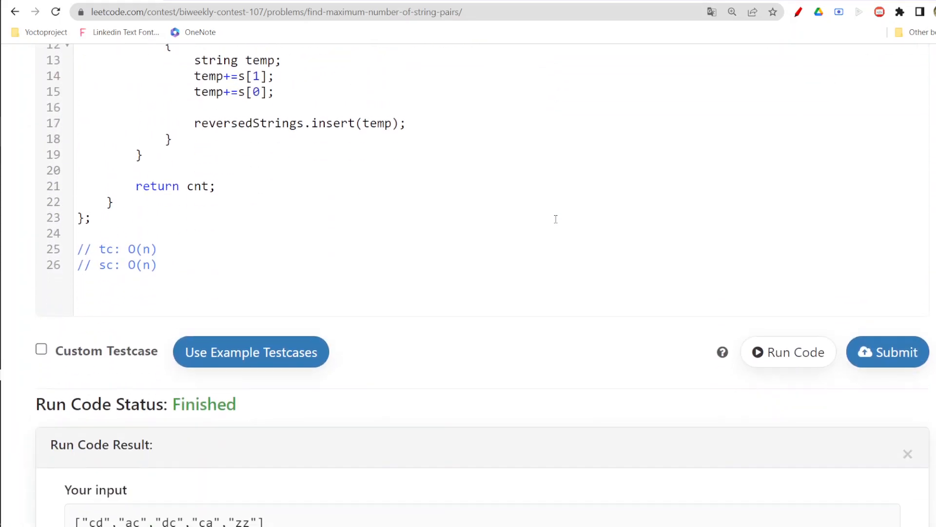
click(887, 352)
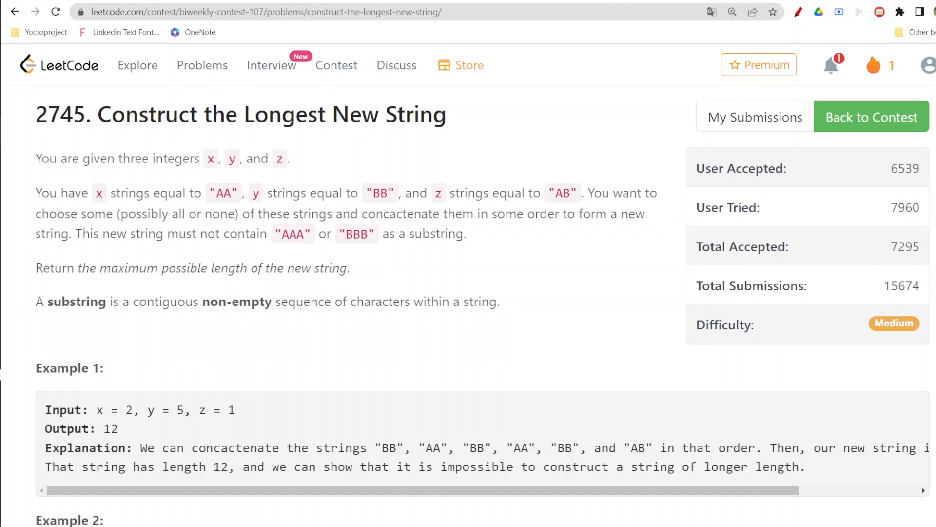
mouse_move(184, 180)
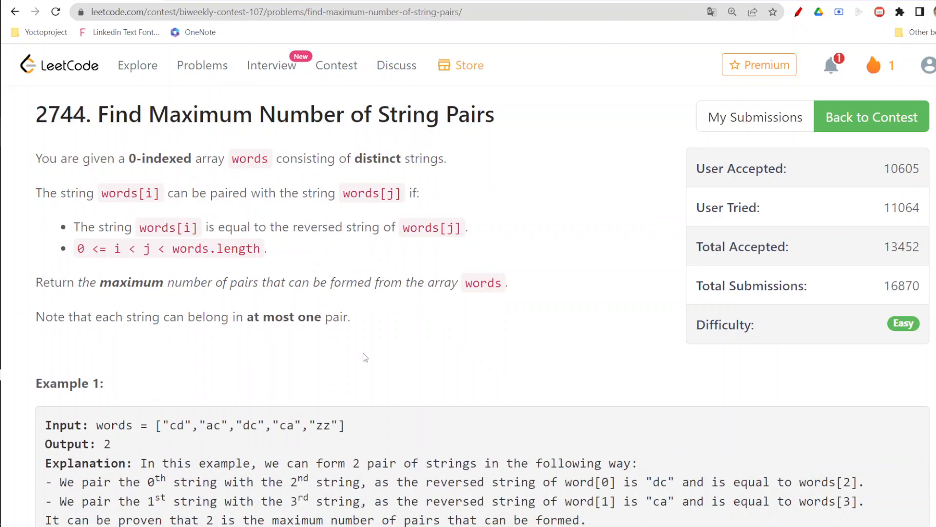
Scroll the page while returning to problem 2744 Find Maximum Number of String Pairs.
scroll(down, 3)
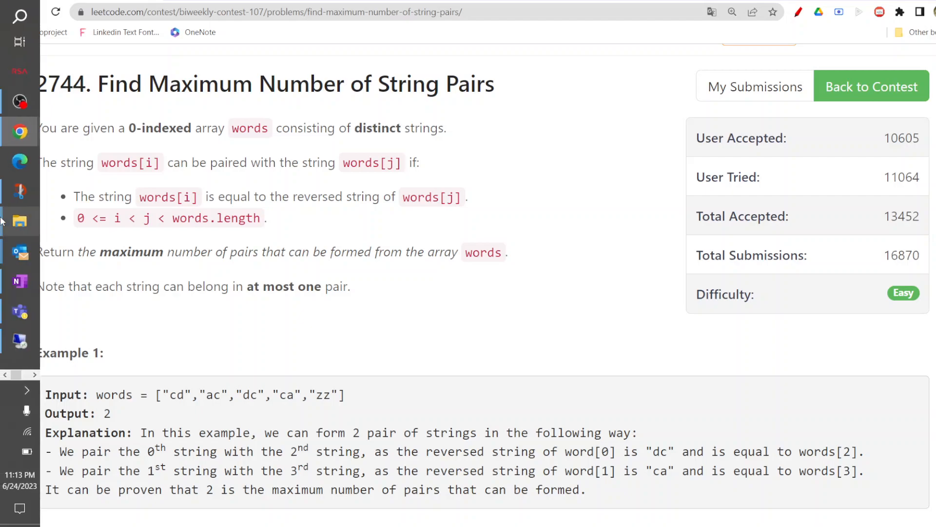
mouse_move(20, 101)
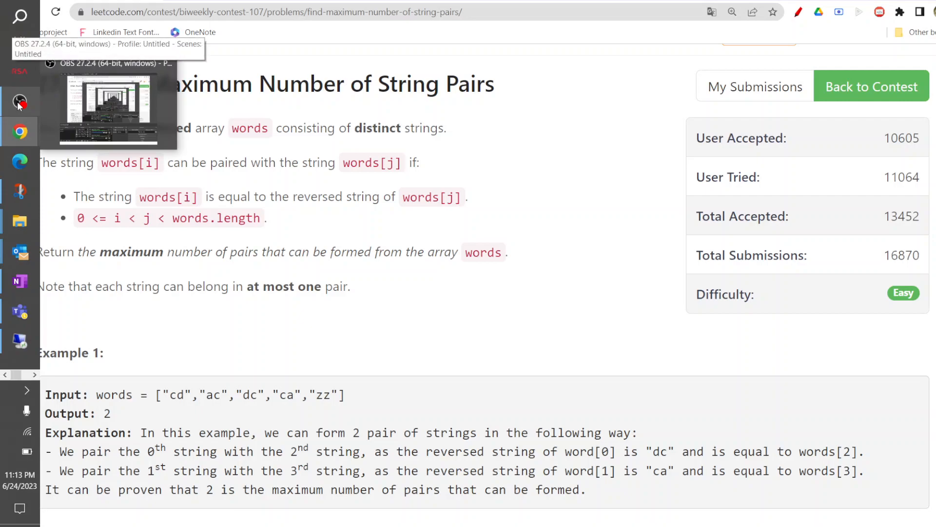